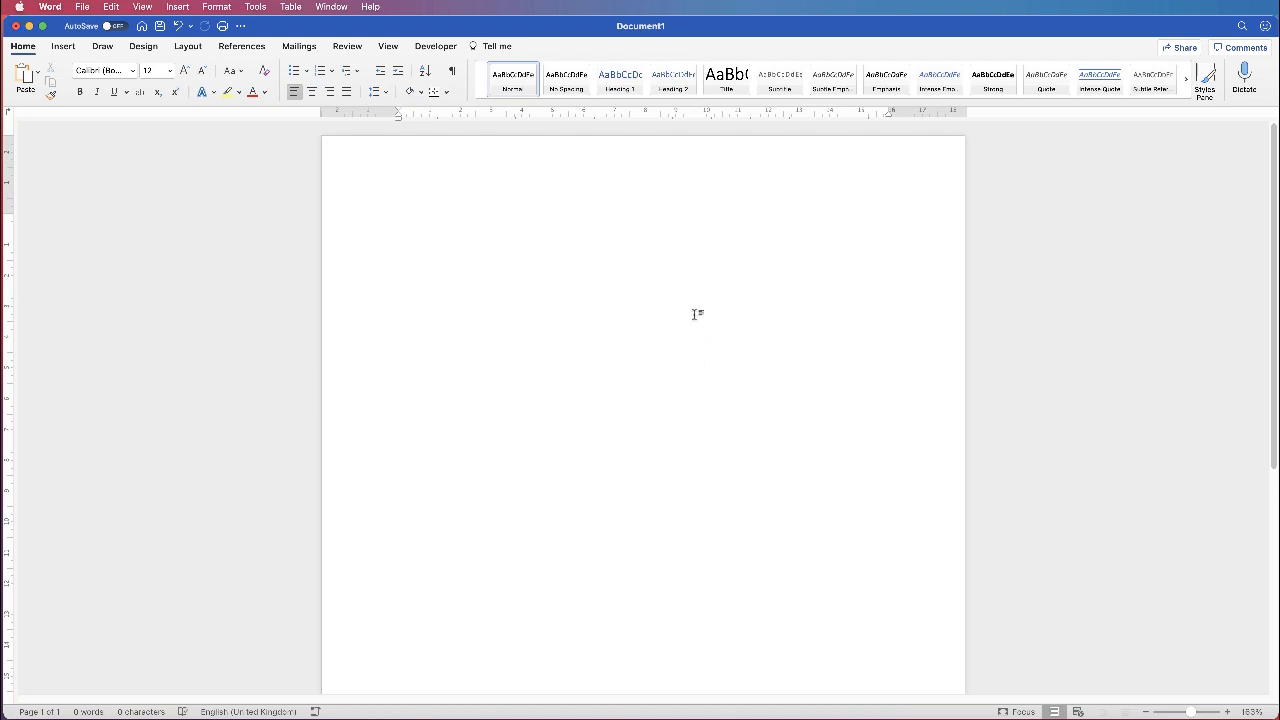
mouse_move(599, 220)
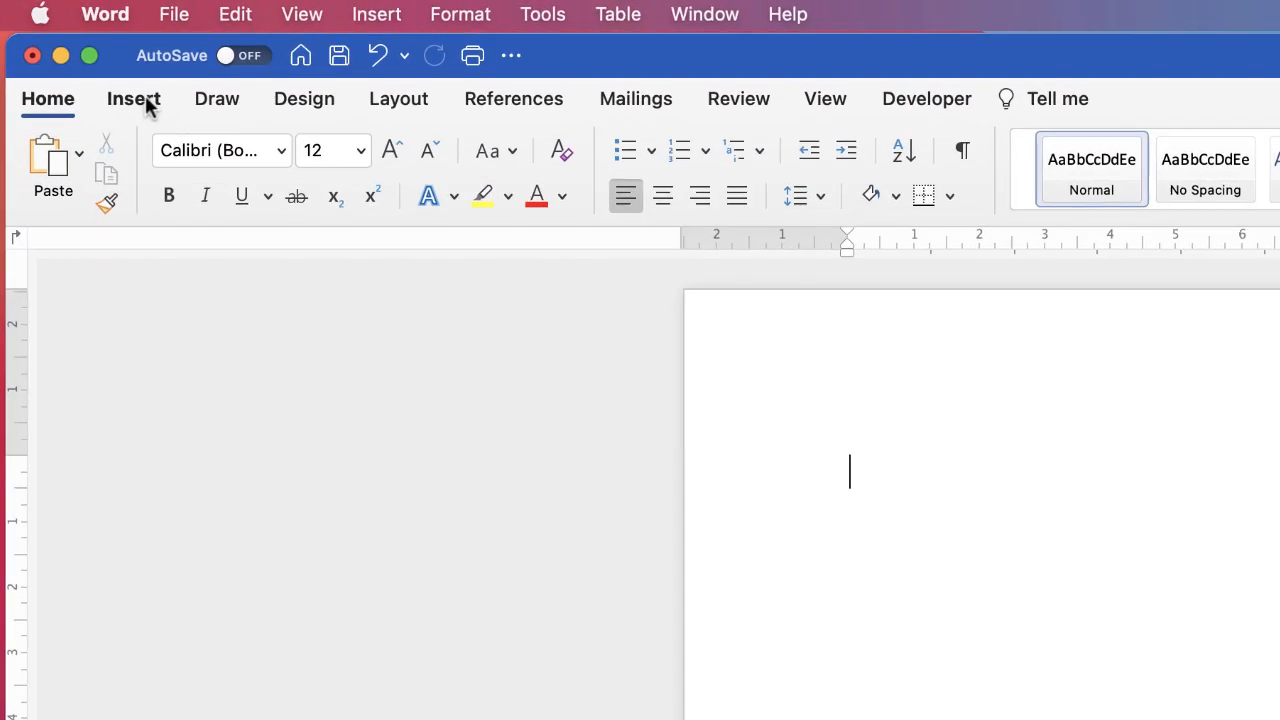
Insert a 4x4 table from the Insert tab's table grid
click(133, 98)
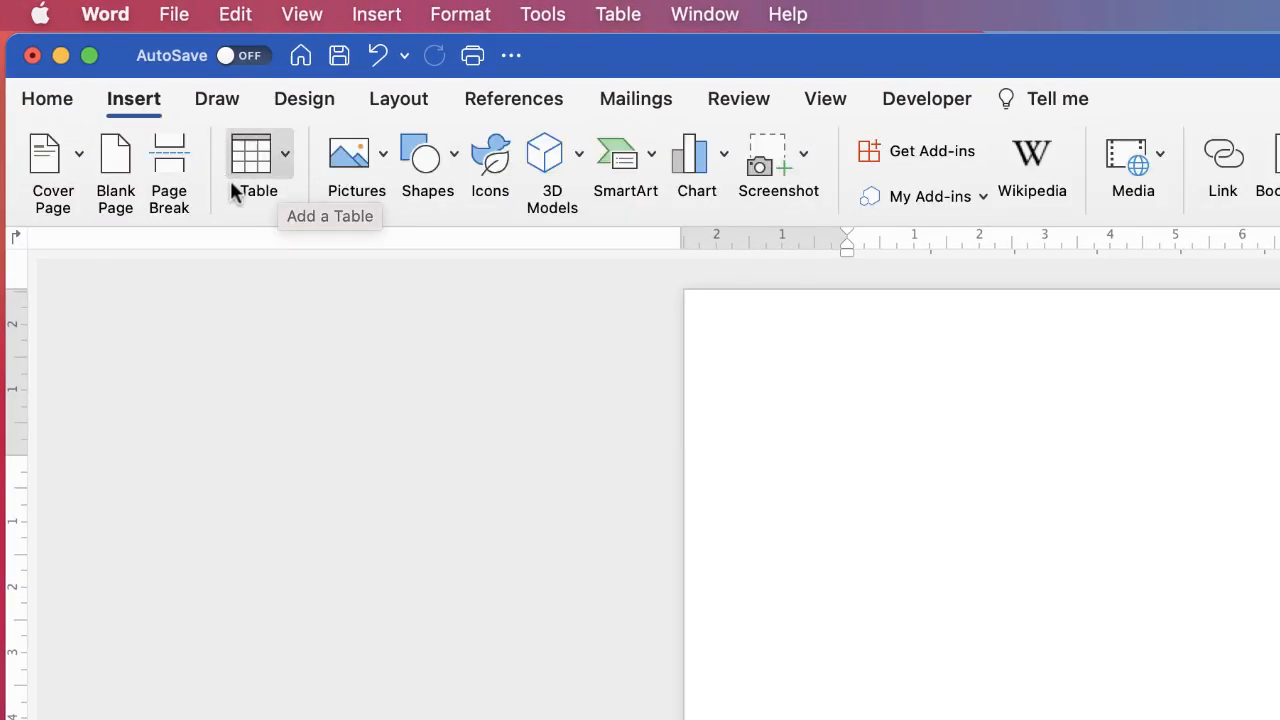
click(251, 160)
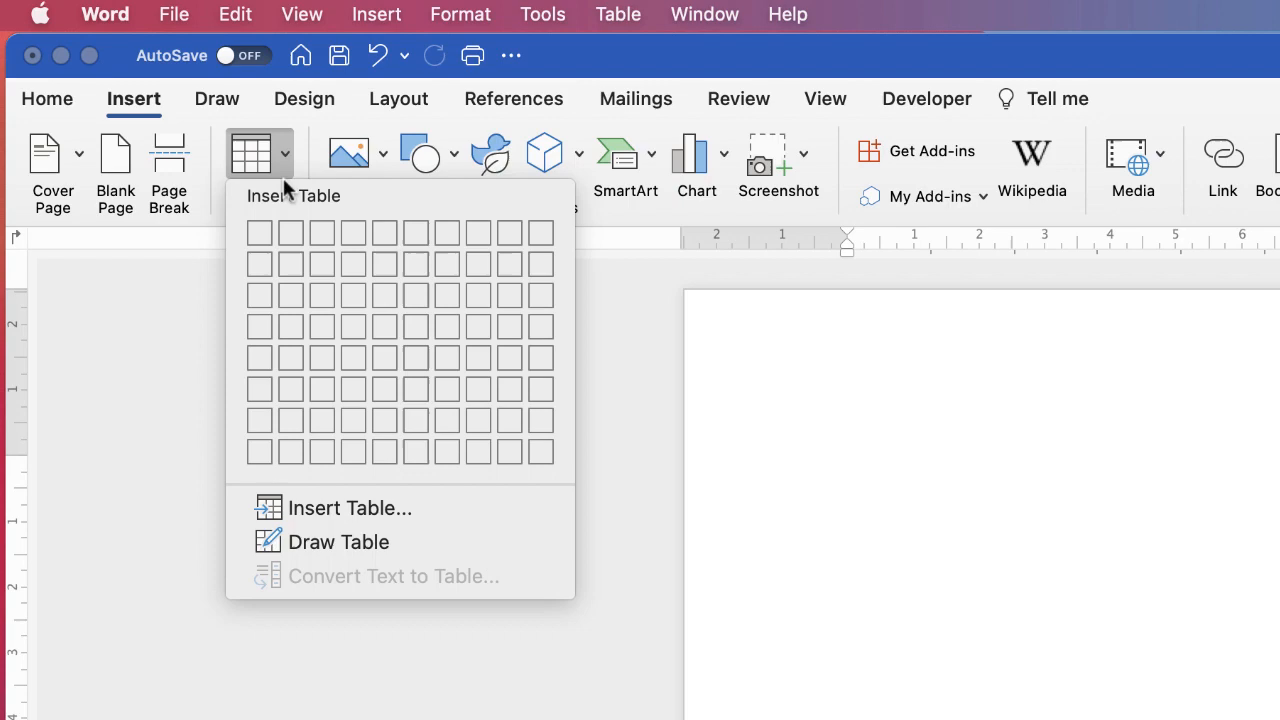
mouse_move(352, 294)
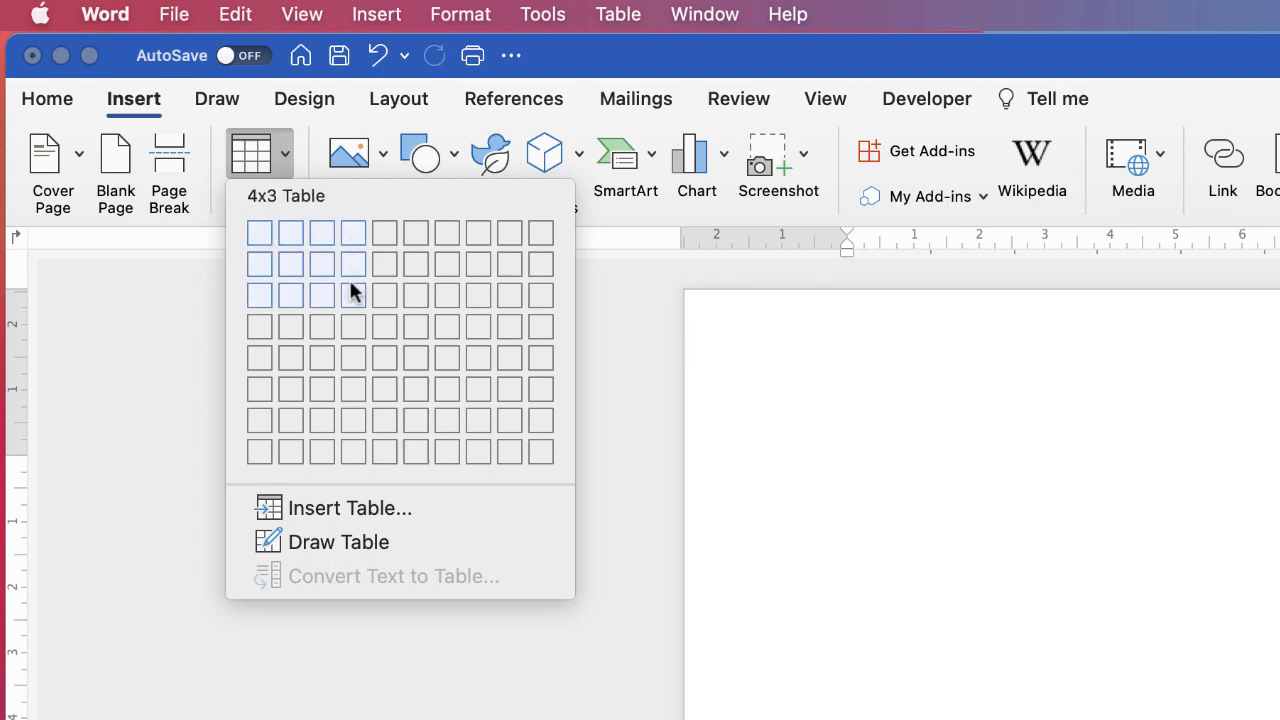
click(352, 295)
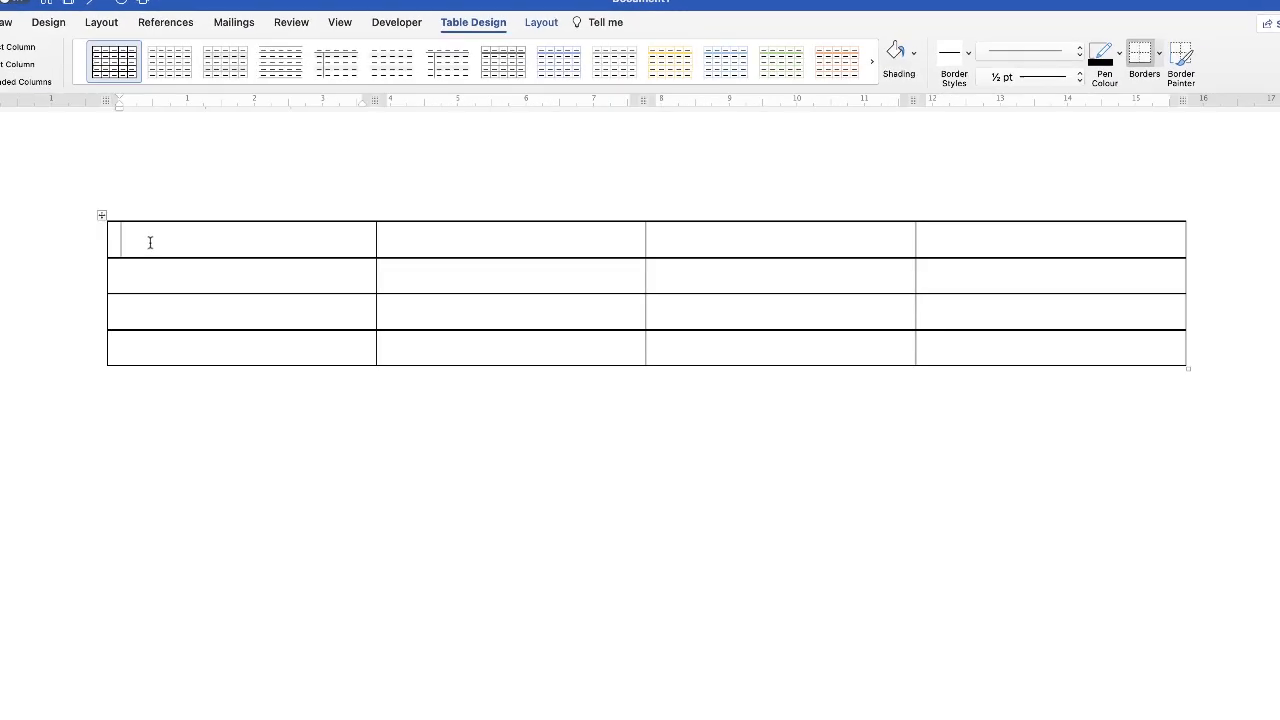
mouse_move(166, 251)
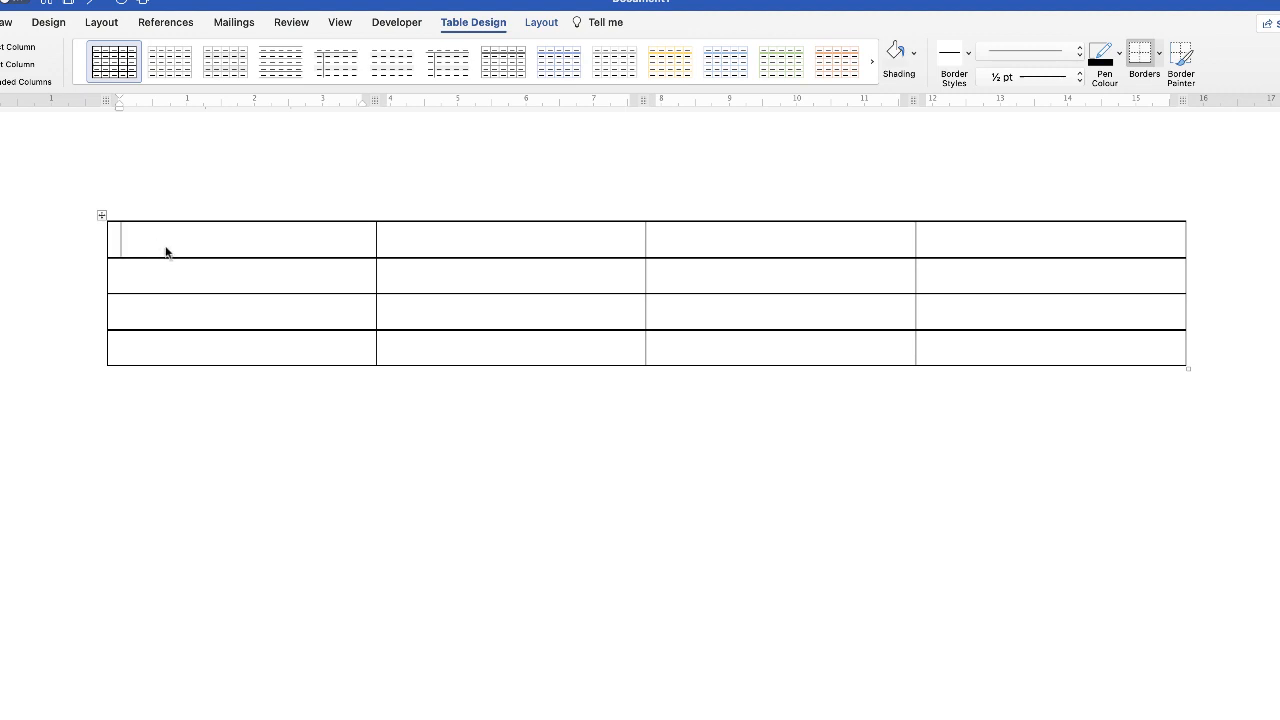
Type 'Here we have some random table cell text for demonstration.' into the first cell
text(Here we have some random table cell text for demonstration.)
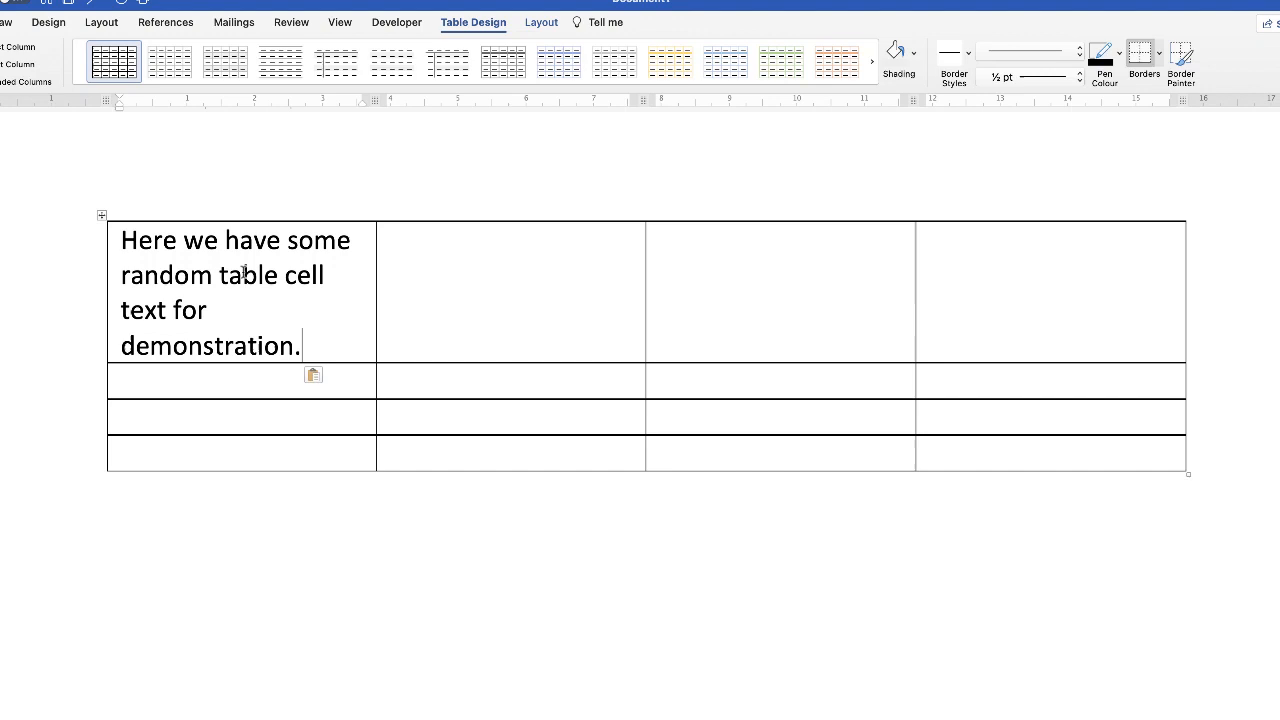
mouse_move(303, 330)
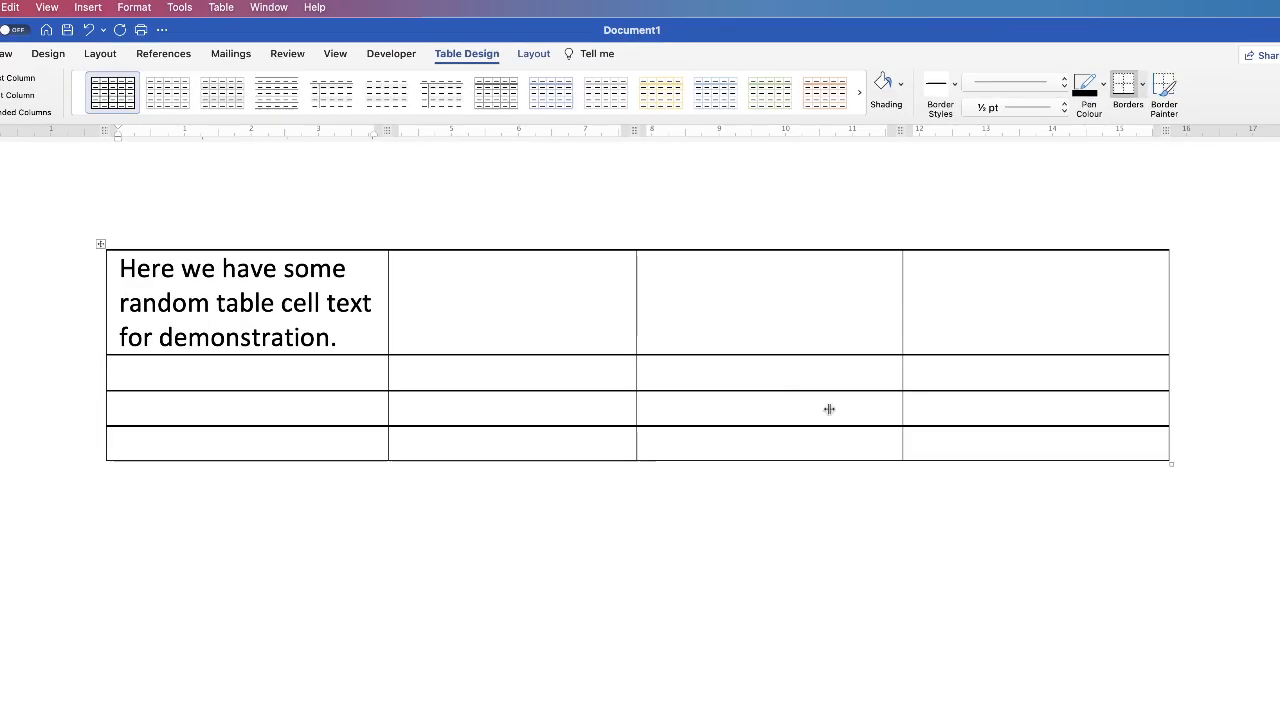
Enable Fit text in Table Properties cell options so the sentence shrinks onto one line
click(99, 243)
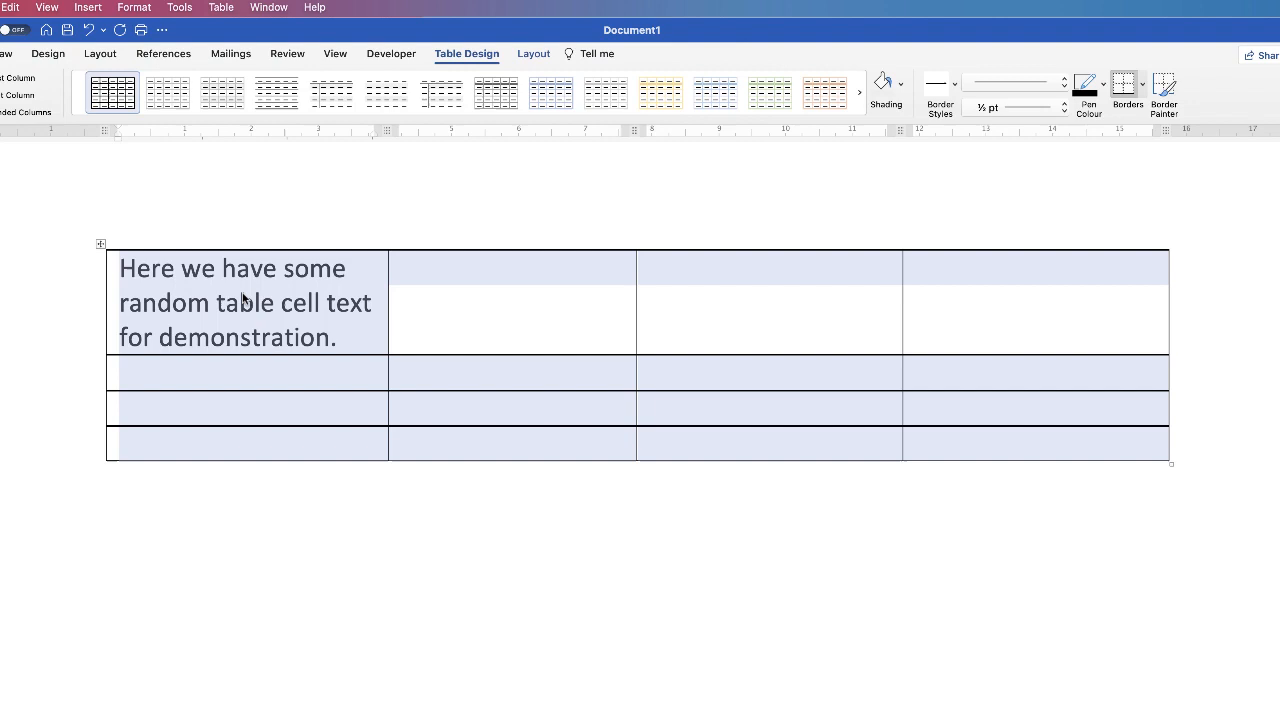
right_click(245, 300)
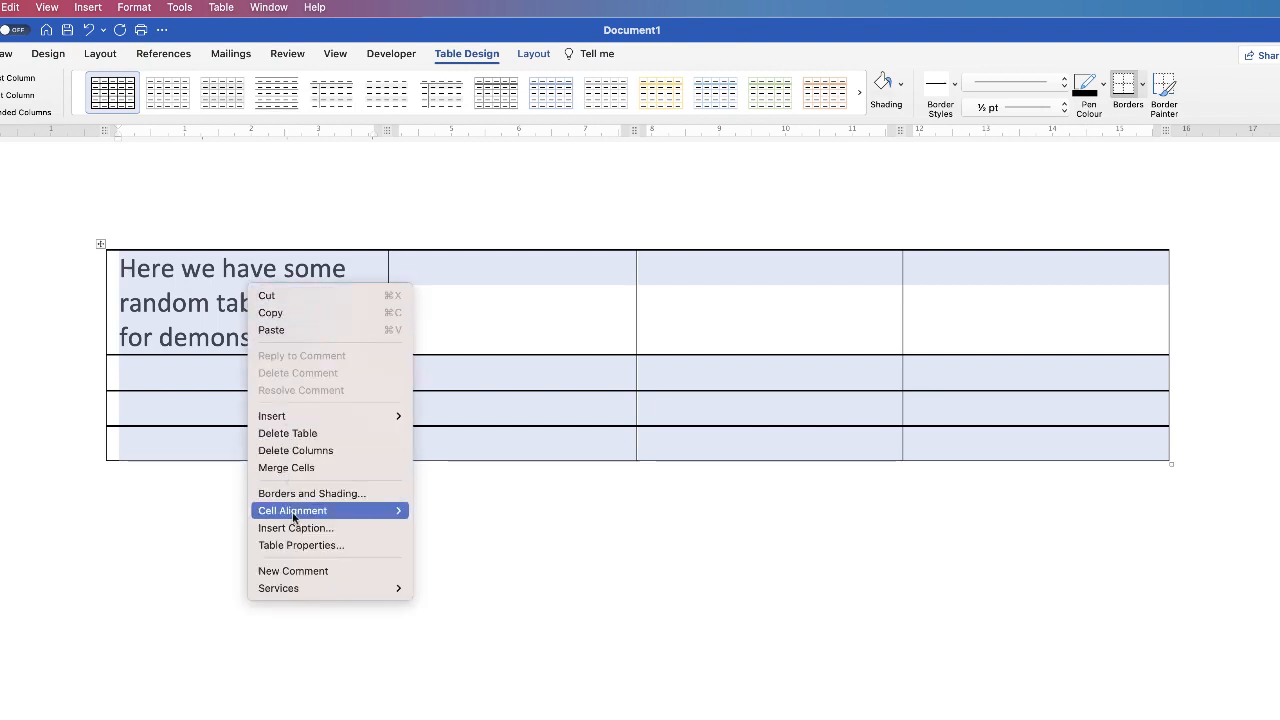
click(301, 545)
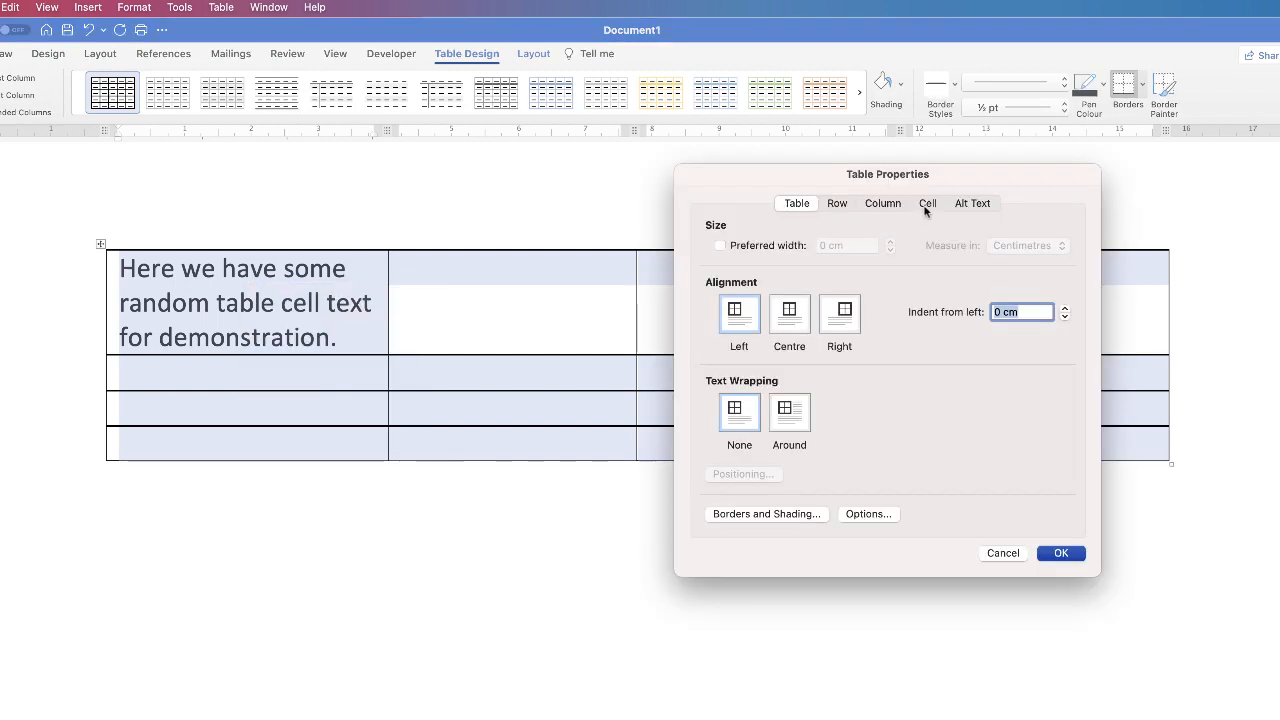
click(927, 203)
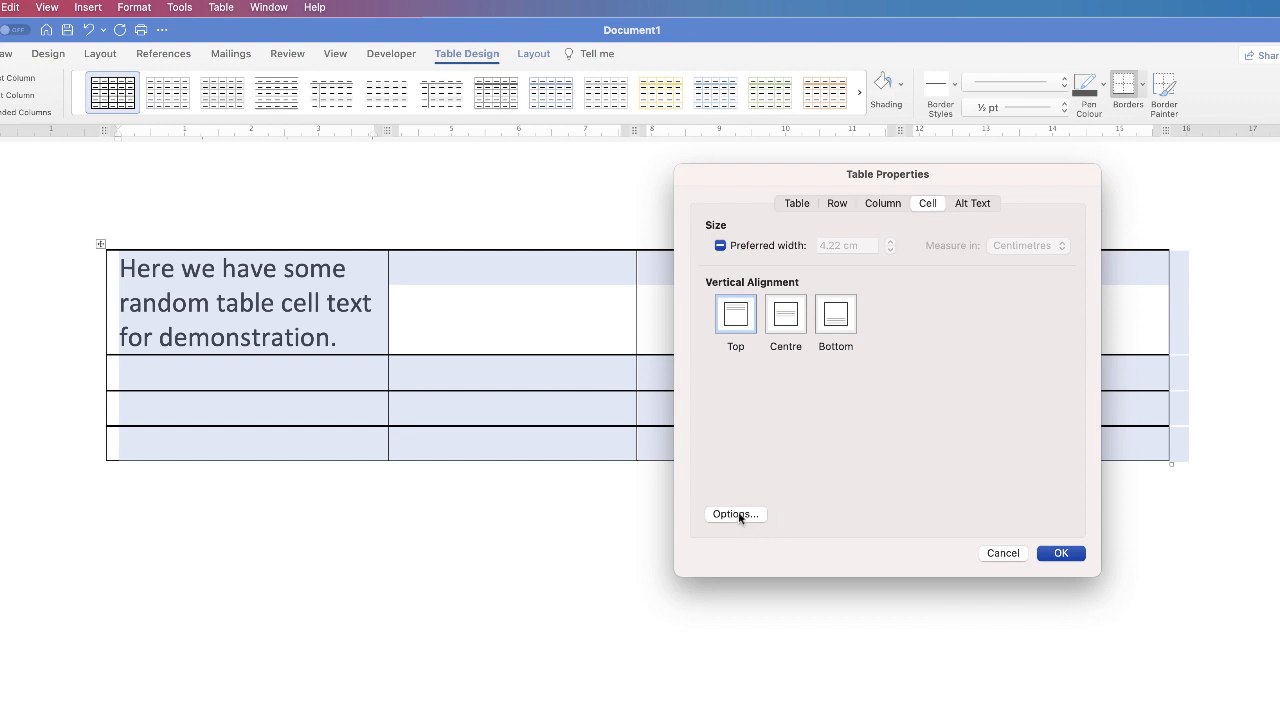
click(735, 513)
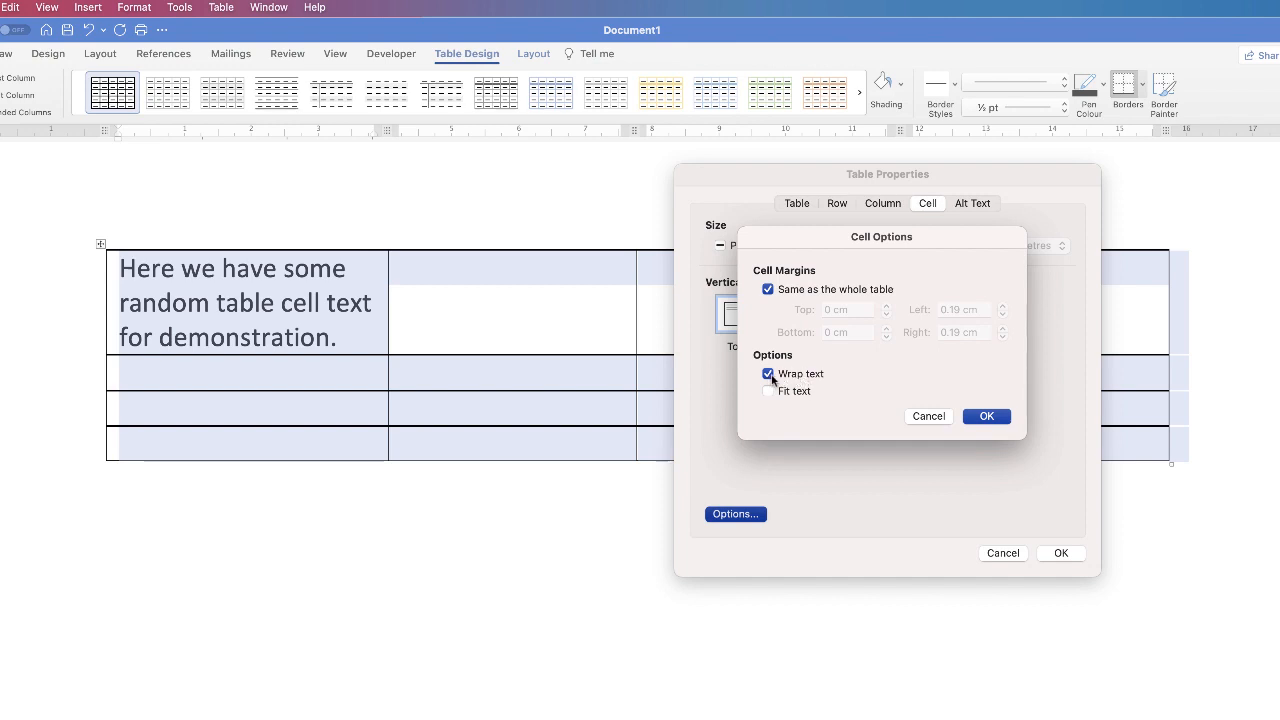
mouse_move(800, 378)
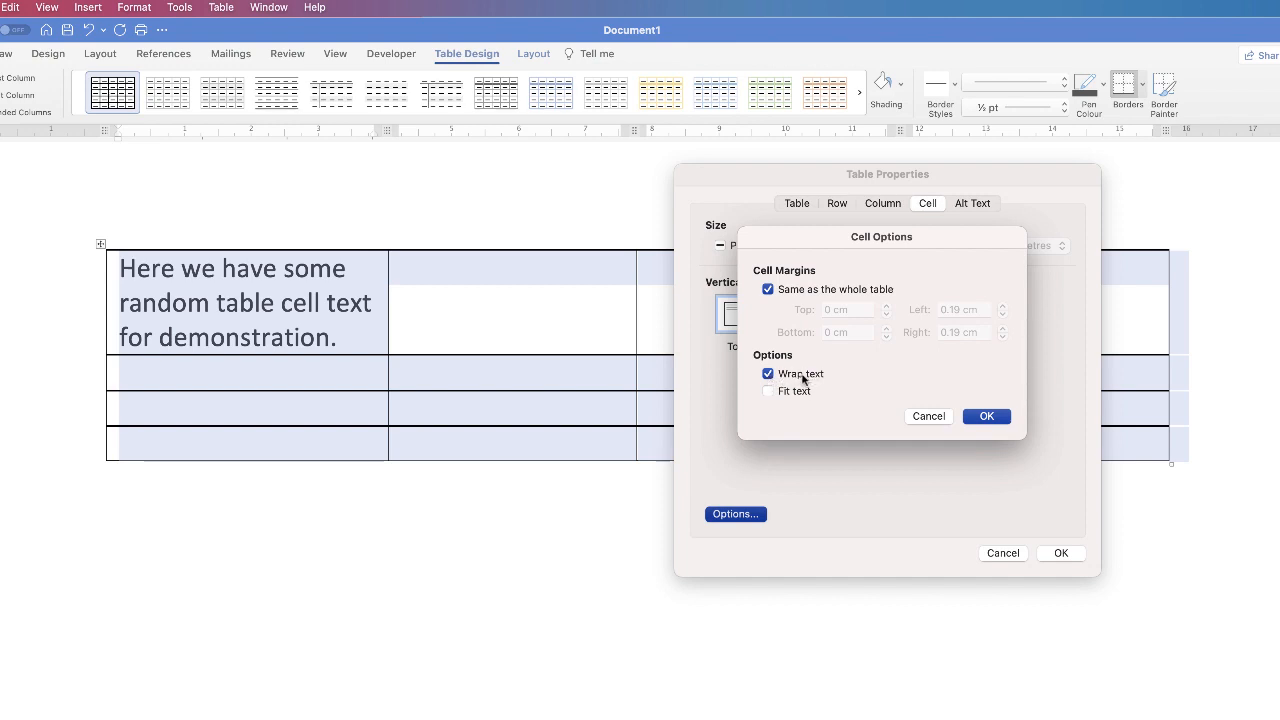
mouse_move(800, 360)
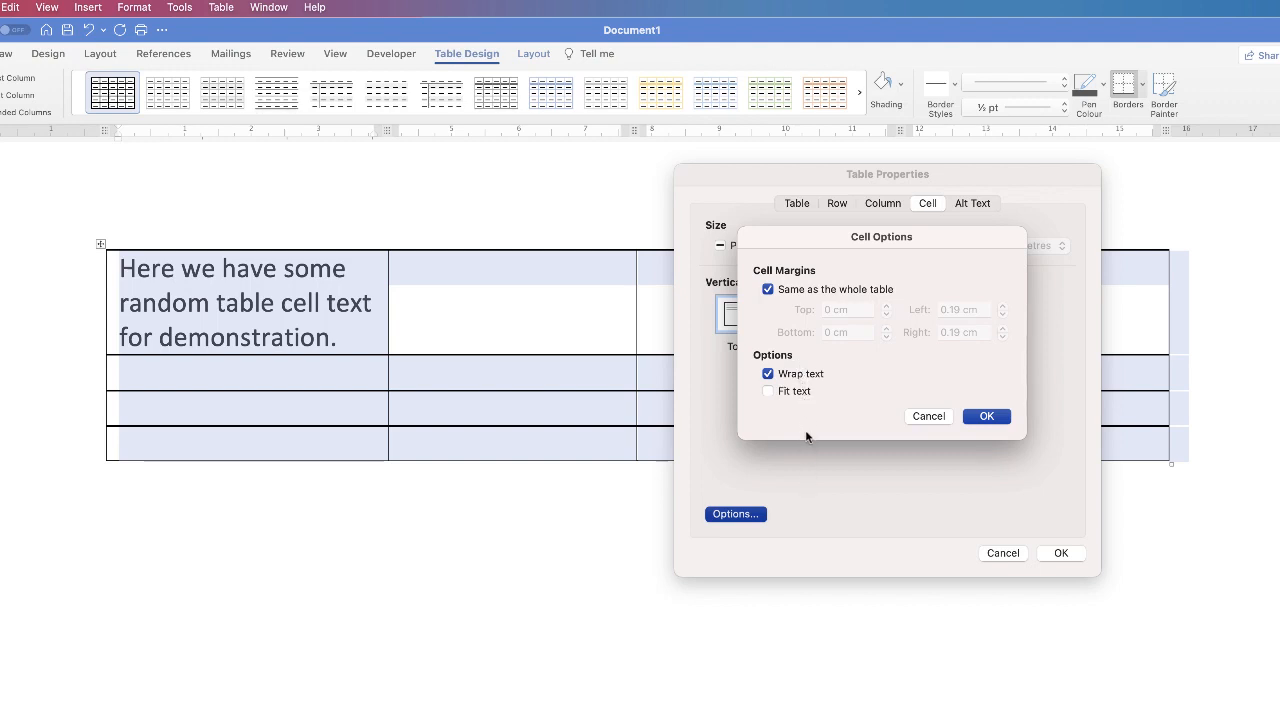
mouse_move(766, 407)
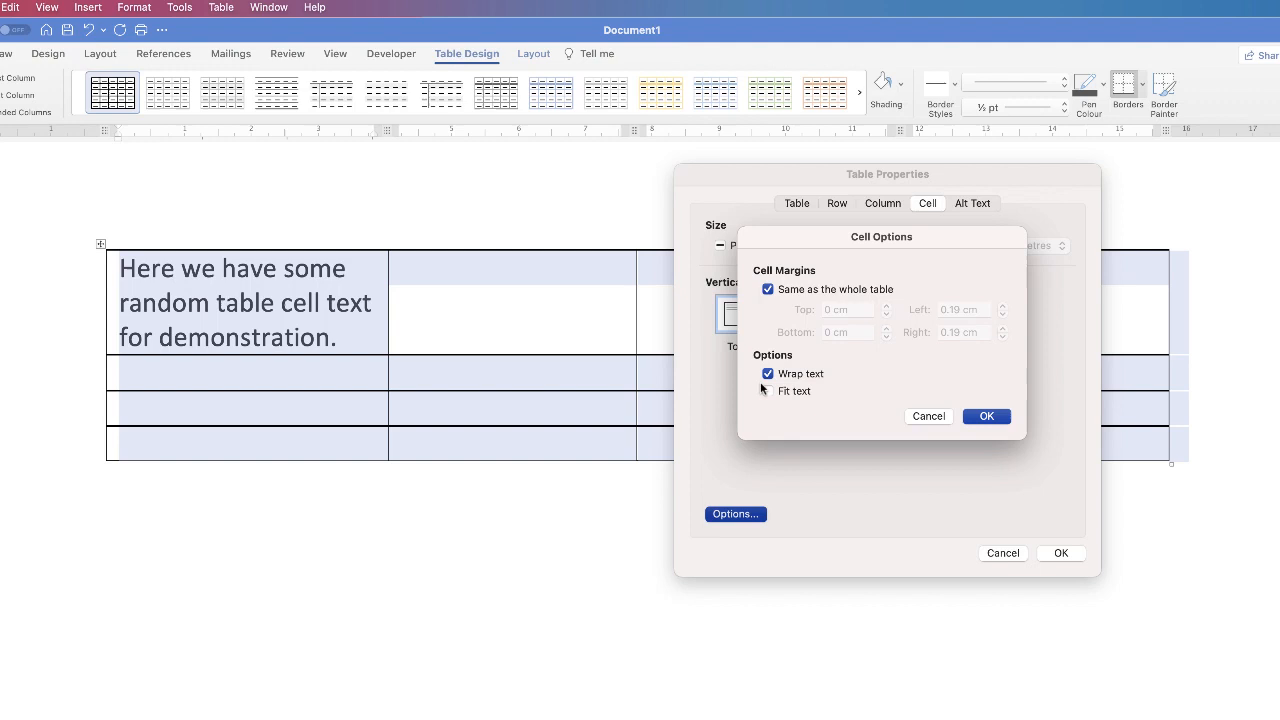
click(768, 391)
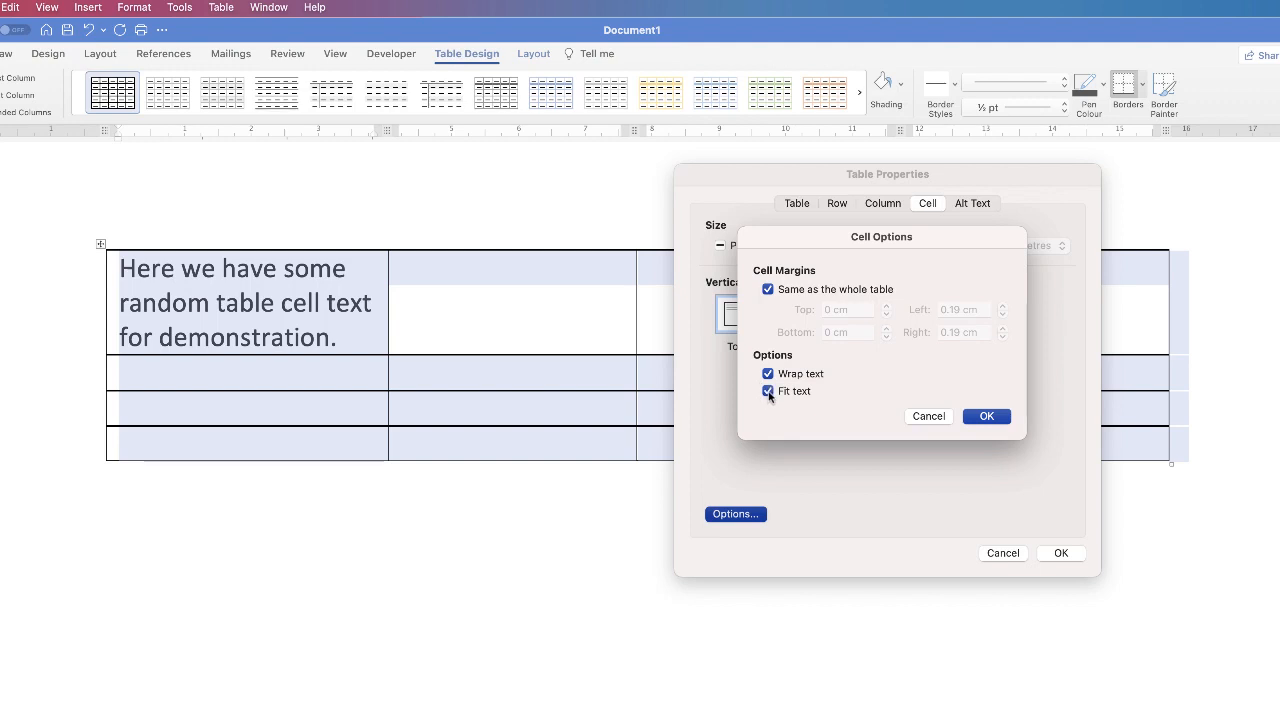
click(767, 373)
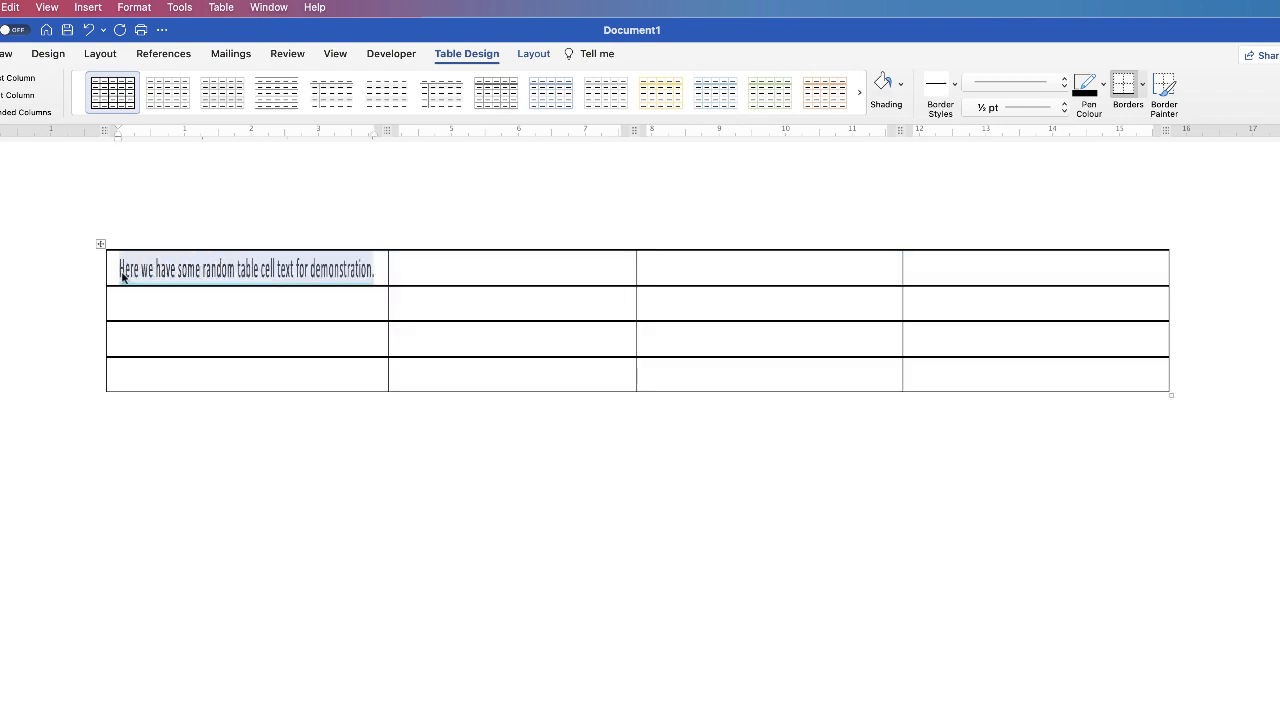
Undo the Fit text setting so the sentence wraps over three lines at full size
click(381, 267)
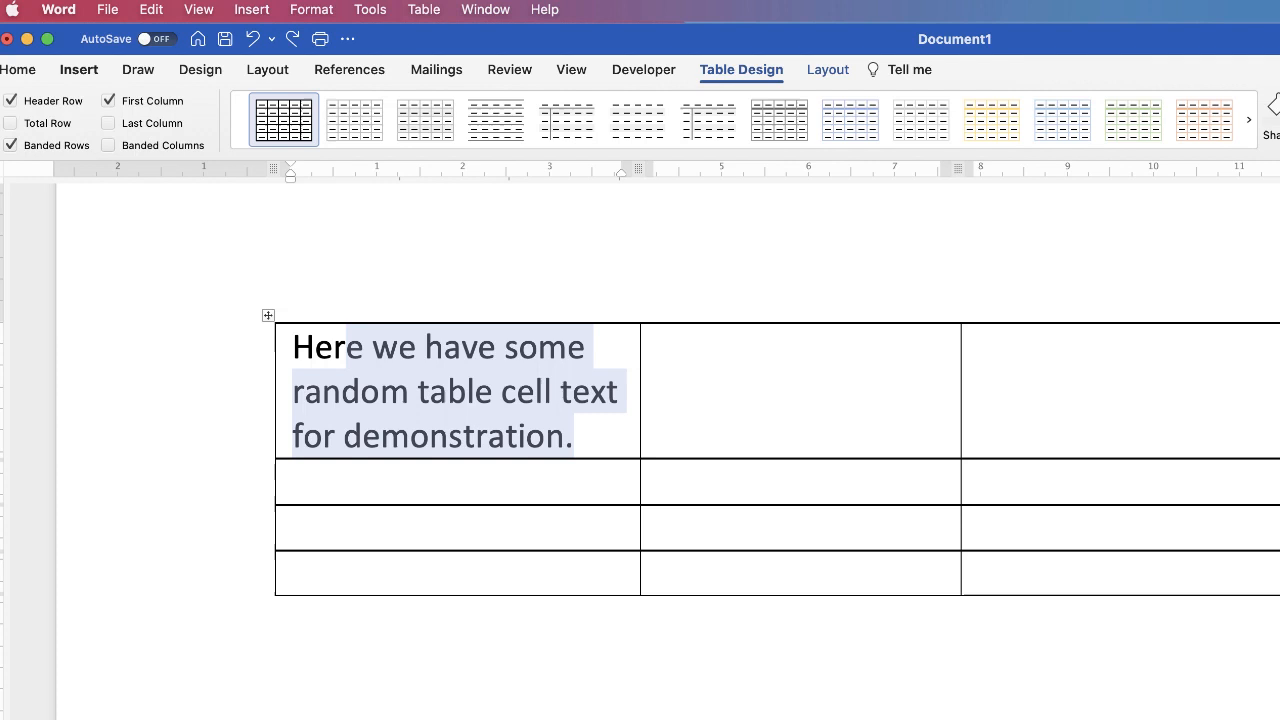
click(35, 72)
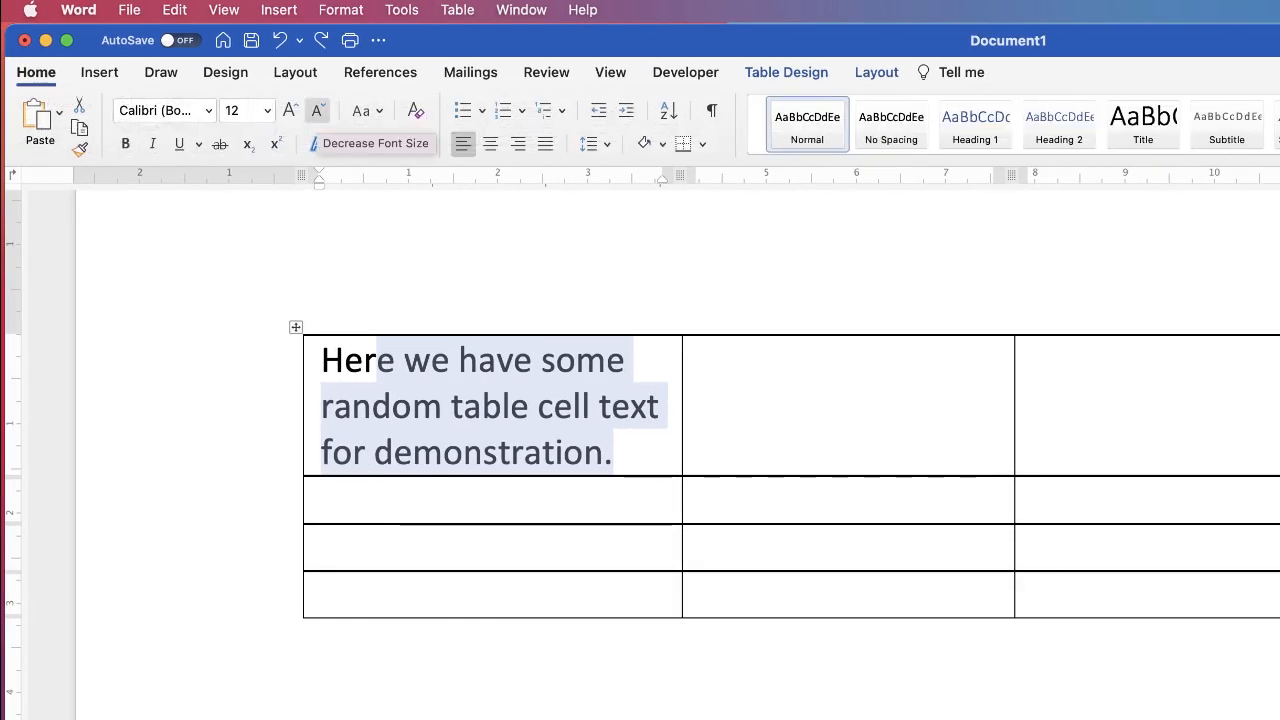
mouse_move(317, 112)
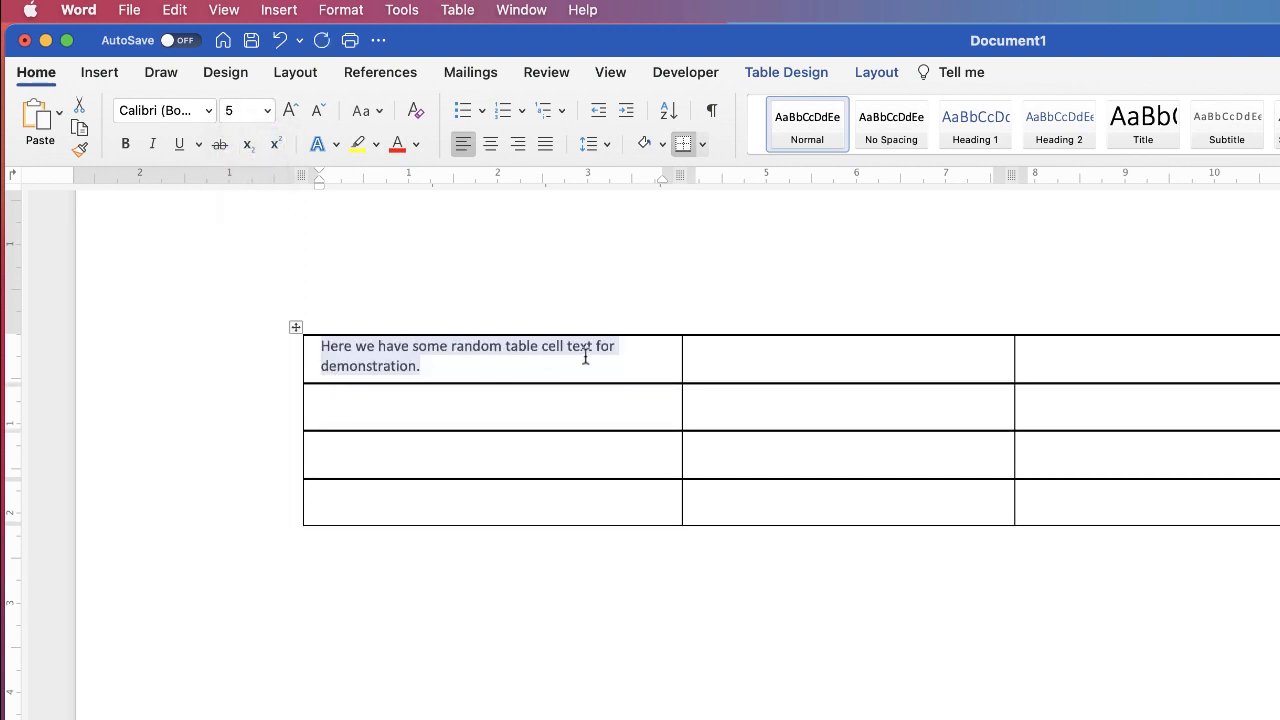
mouse_move(405, 367)
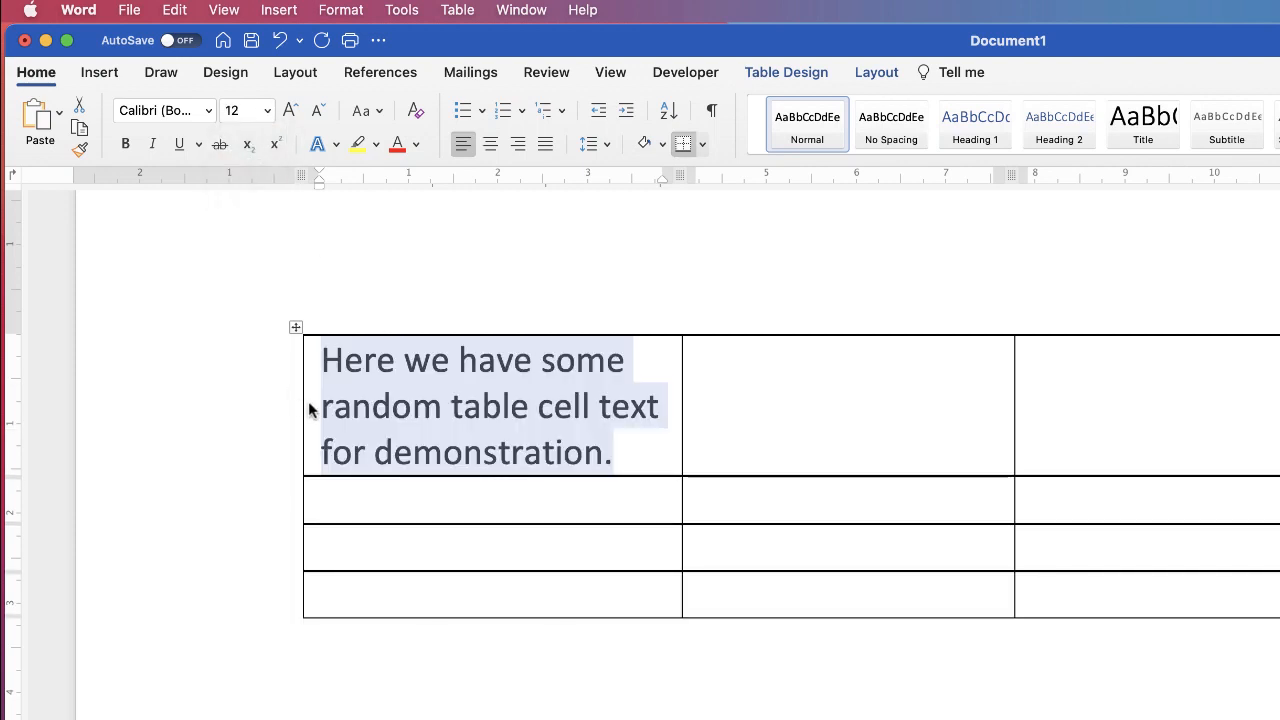
click(639, 450)
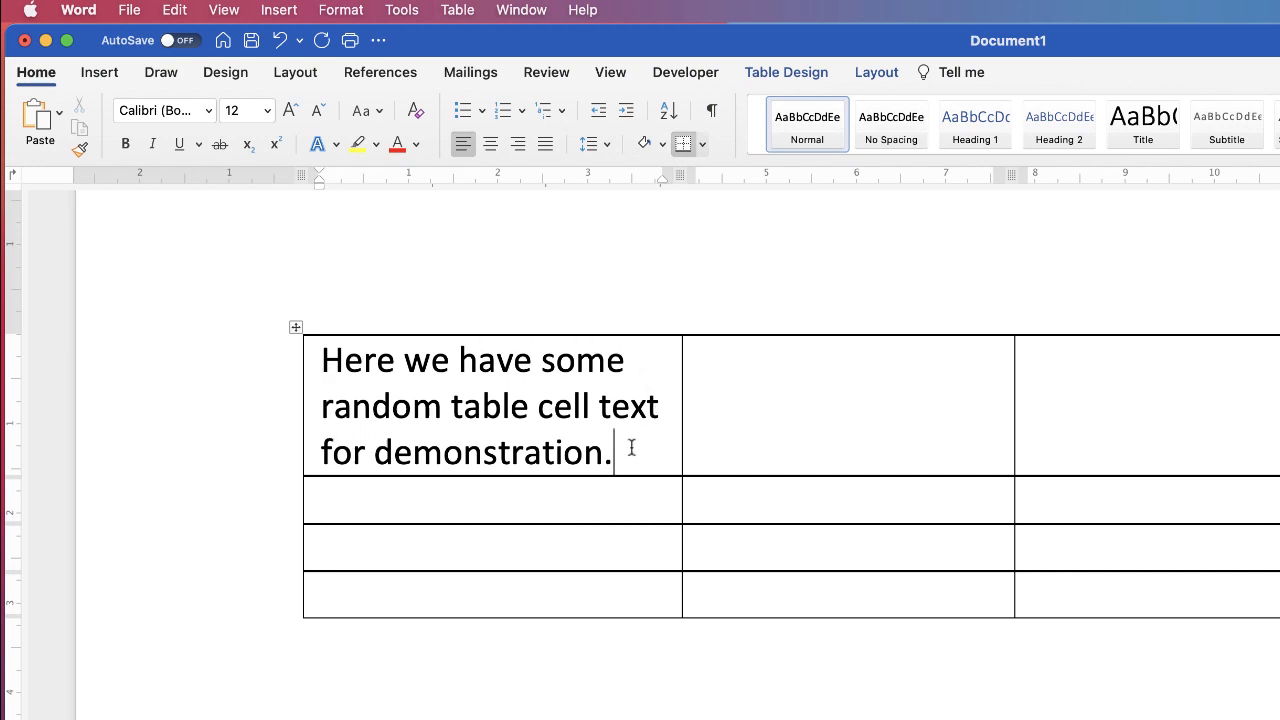
mouse_move(332, 360)
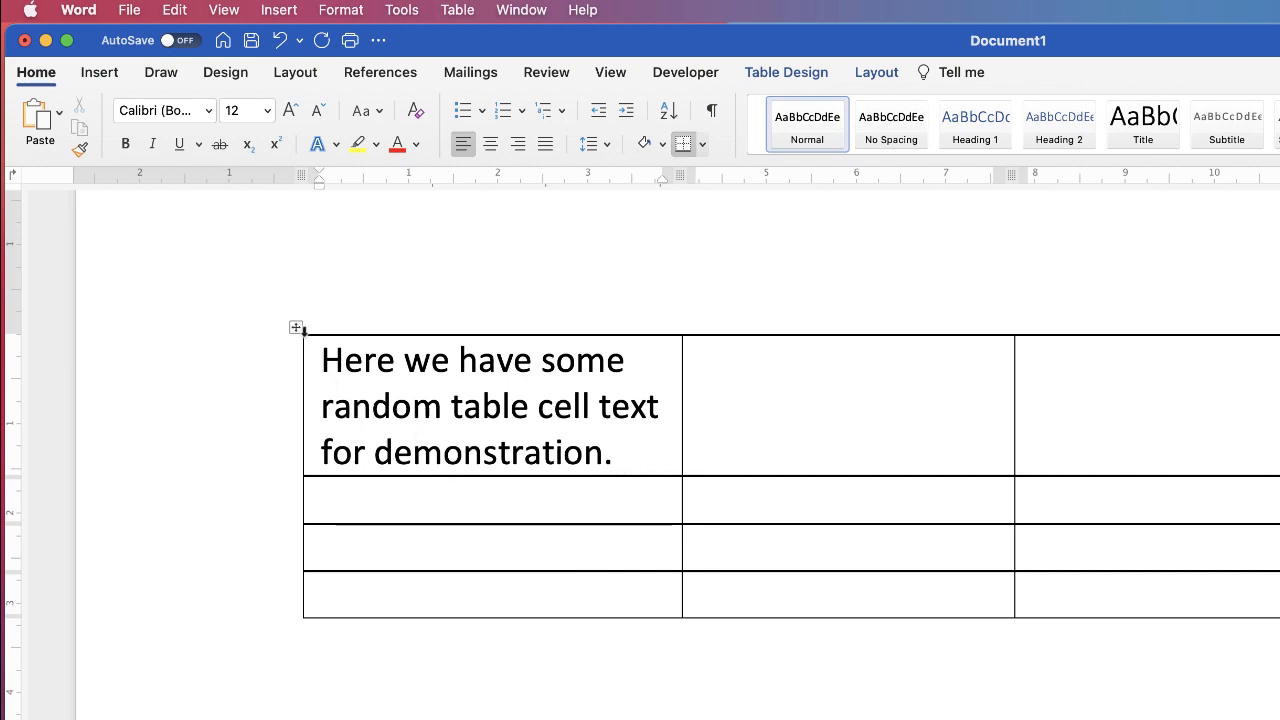
Untick 'Same as the whole table' and set 1 cm top, bottom, left and right cell margins
click(296, 327)
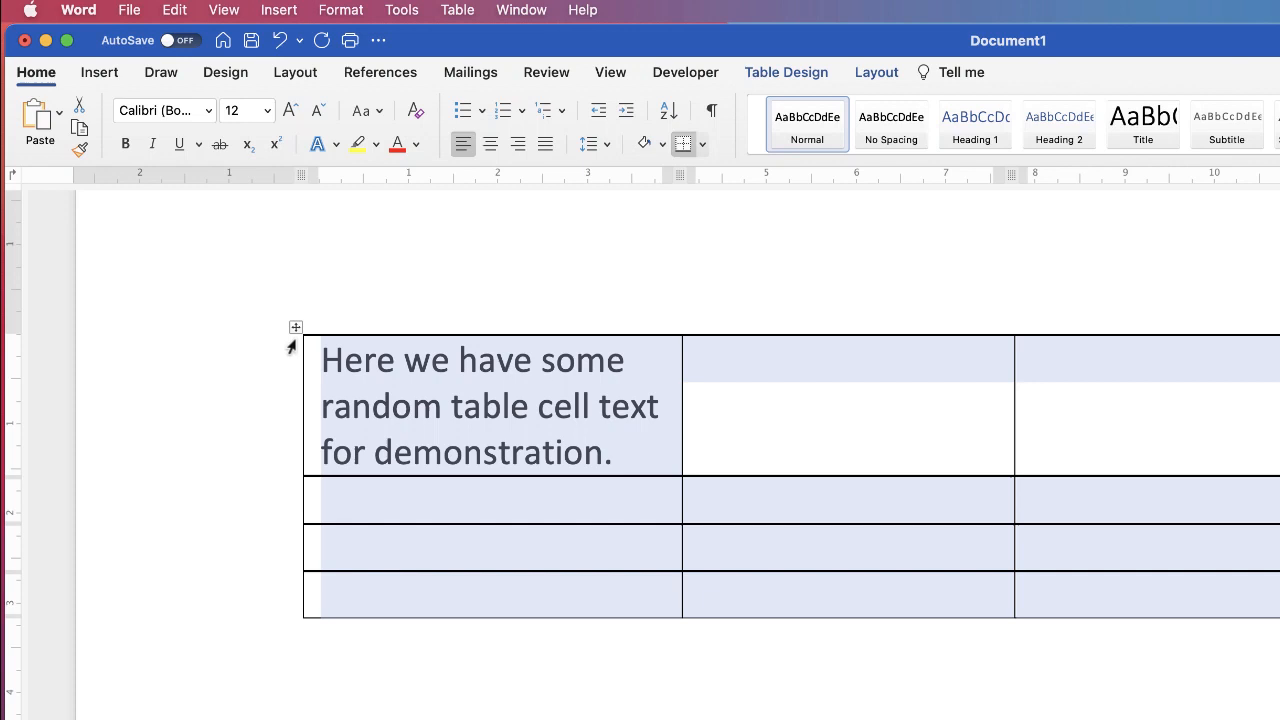
right_click(520, 405)
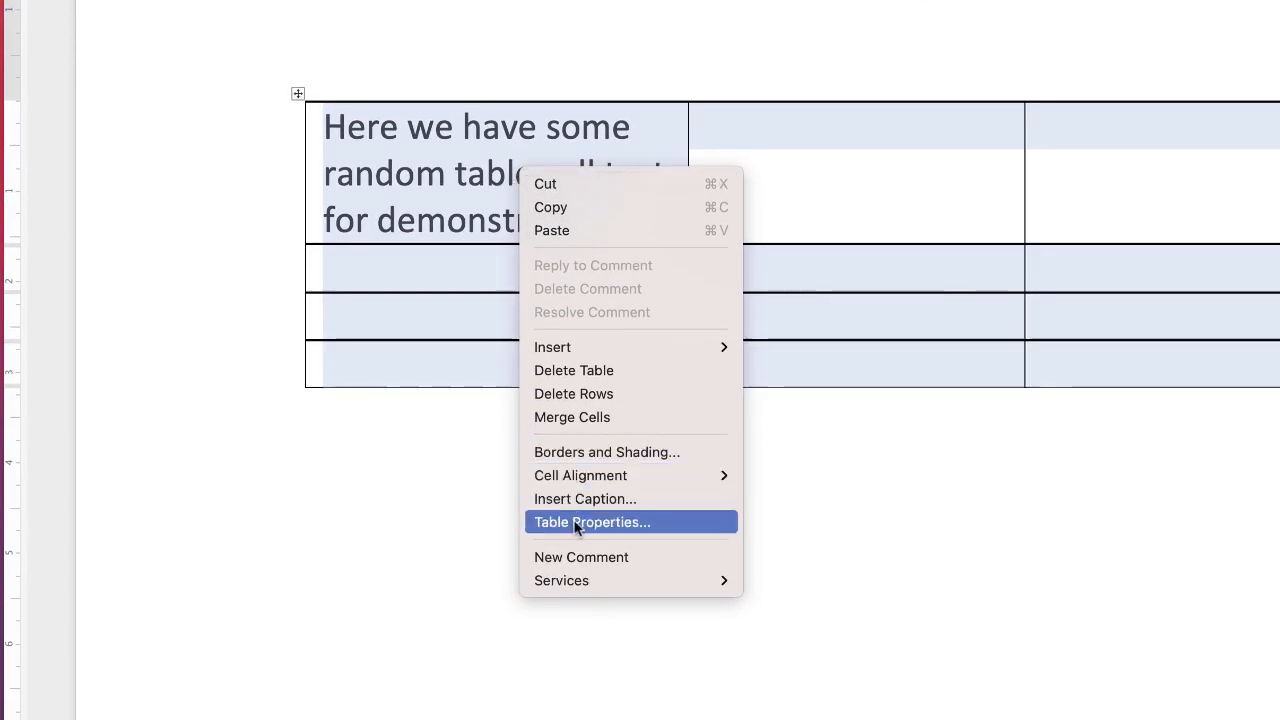
click(592, 522)
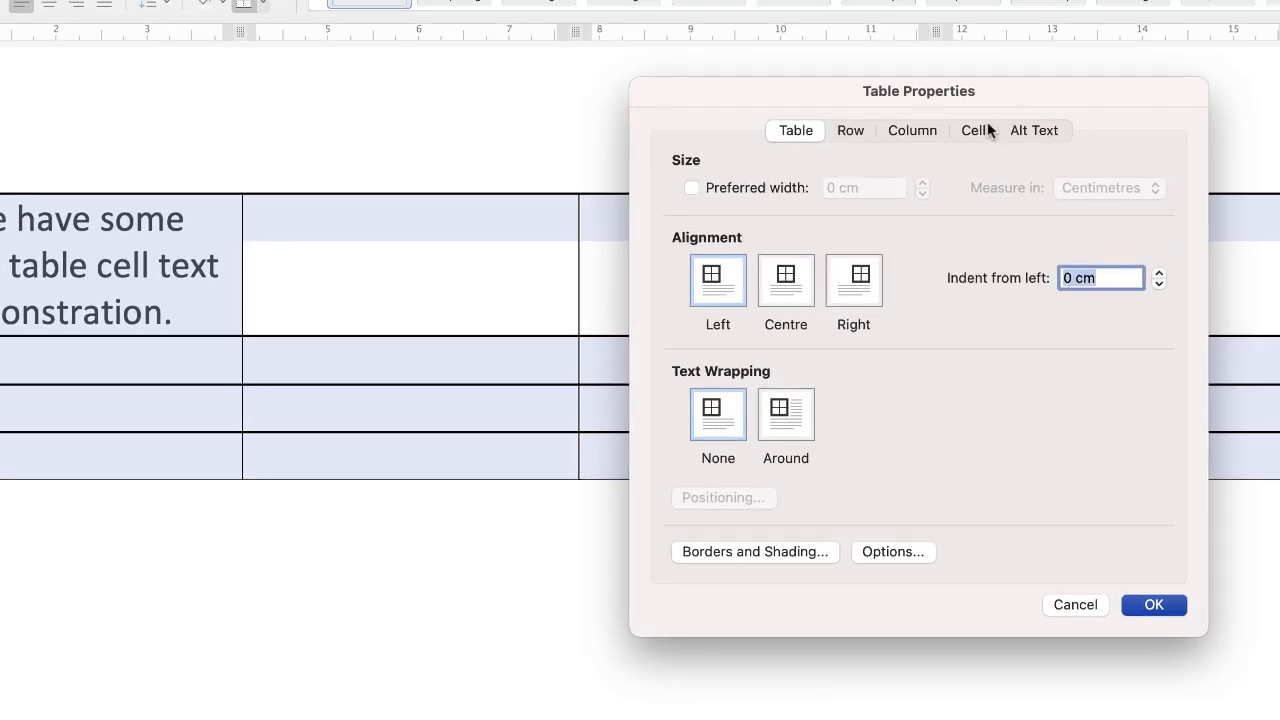
click(972, 130)
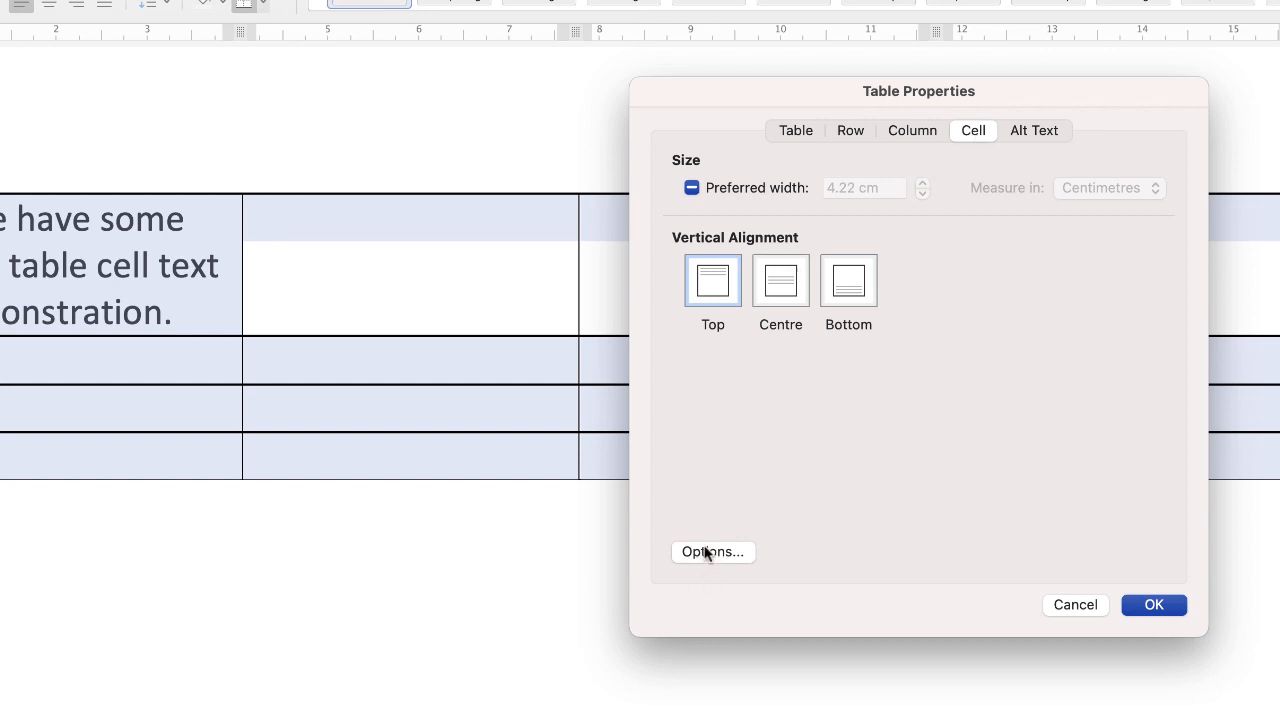
click(712, 551)
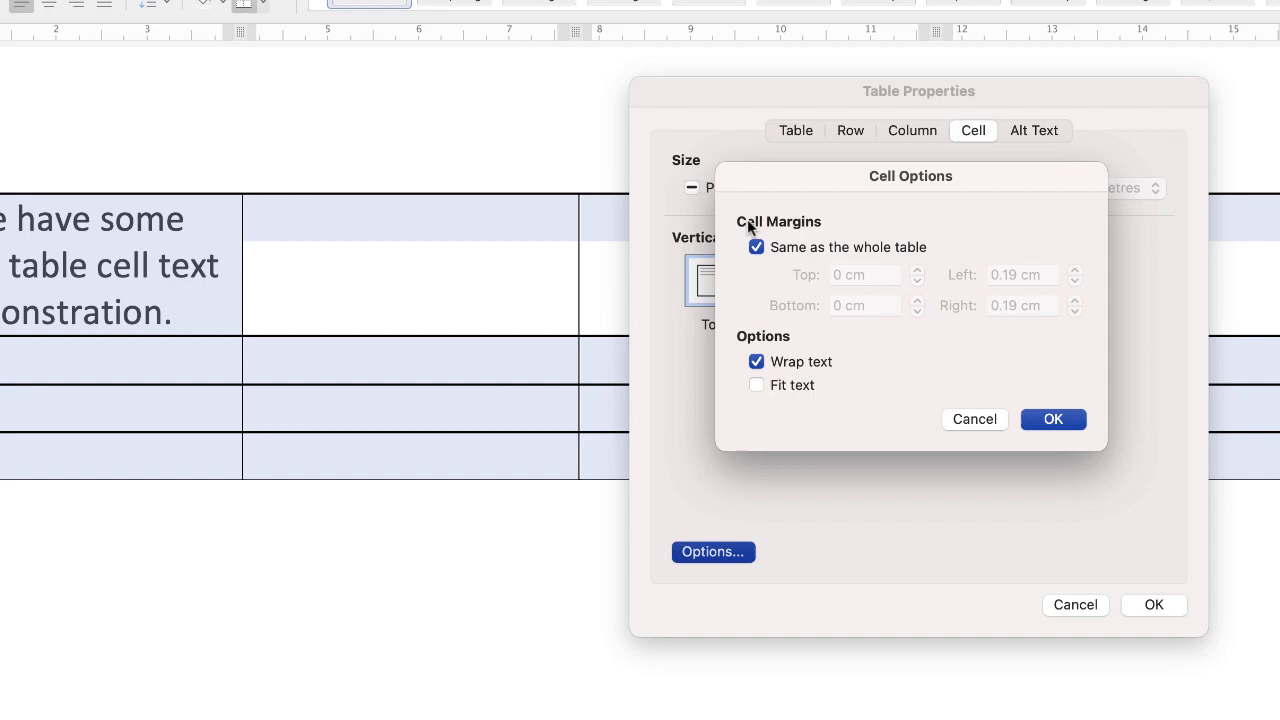
mouse_move(870, 266)
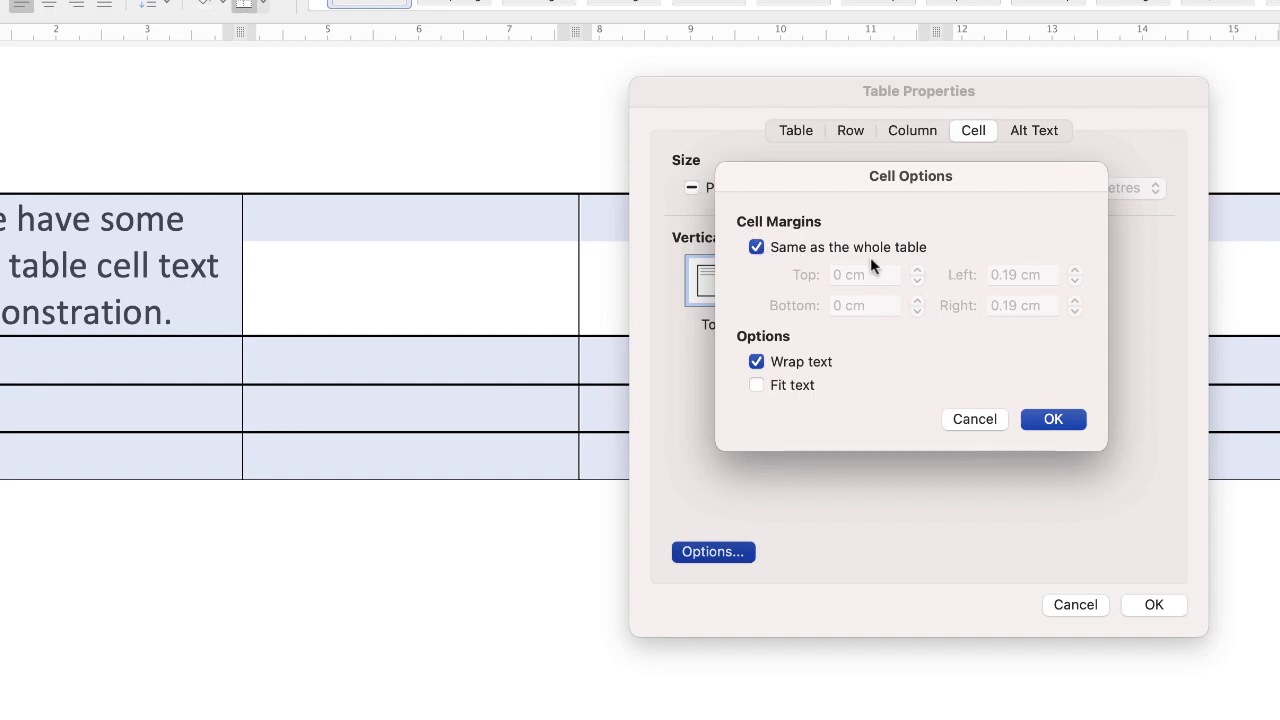
click(756, 247)
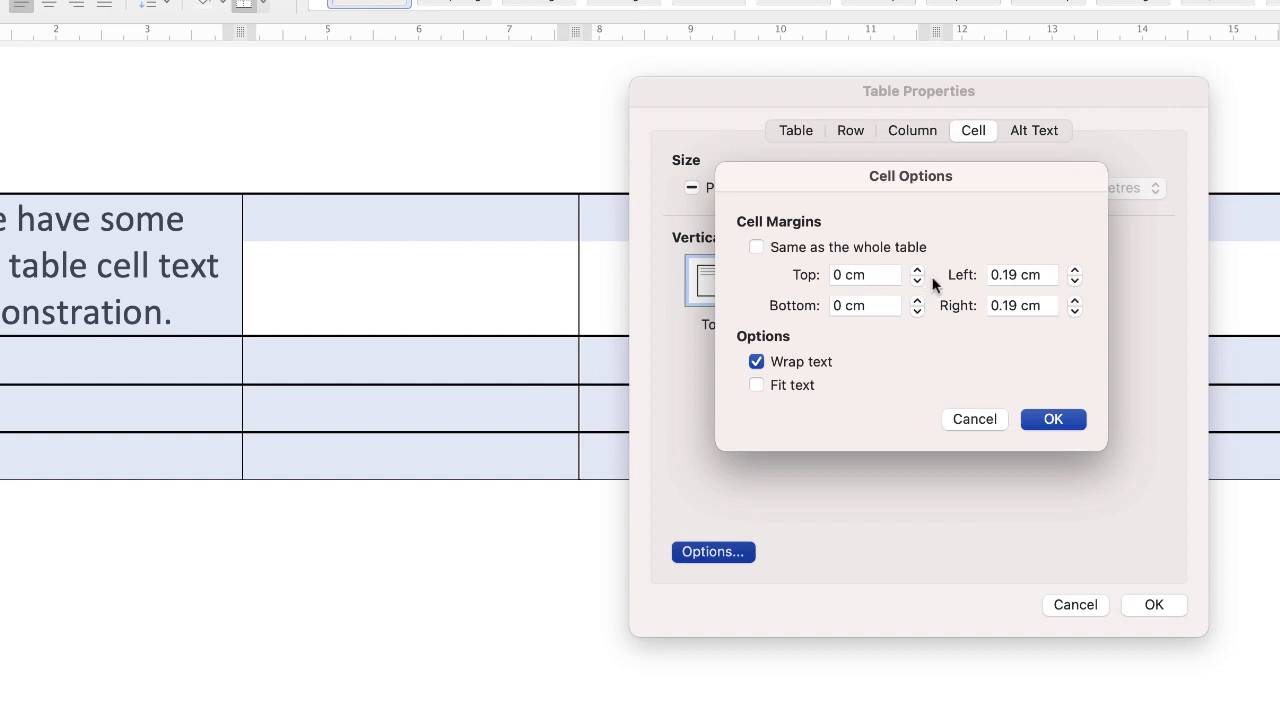
mouse_move(980, 325)
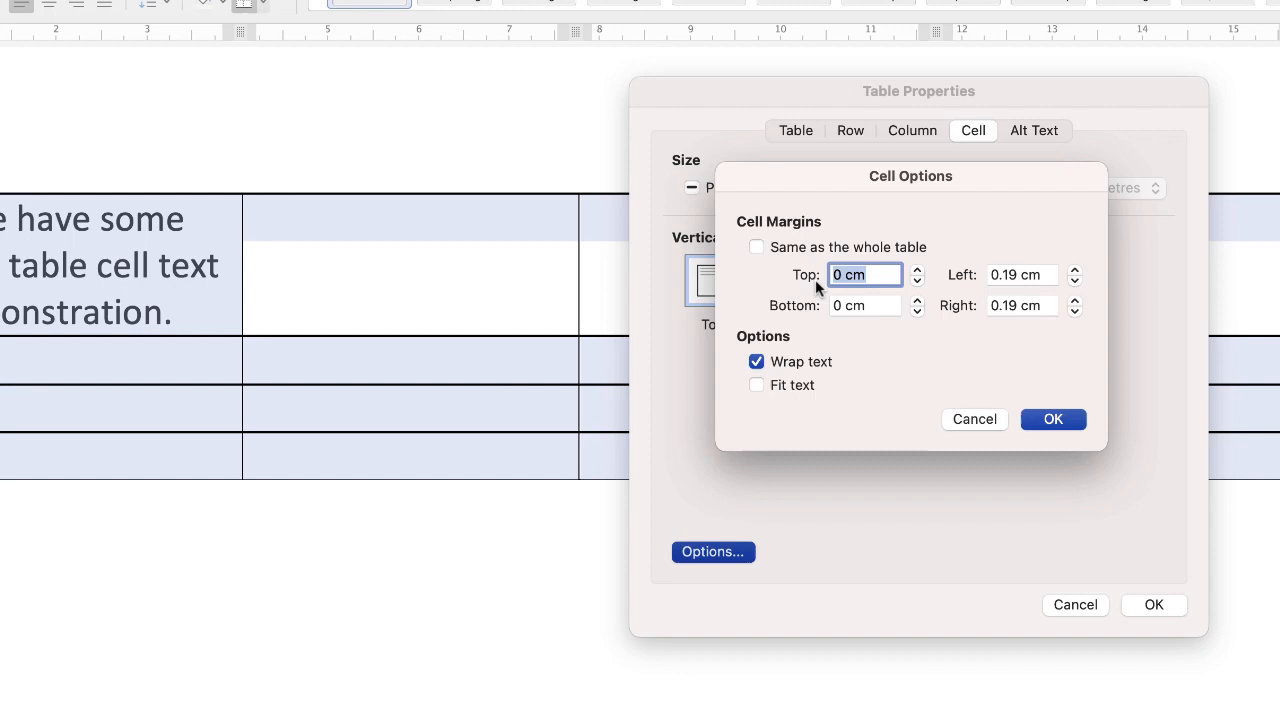
text(1)
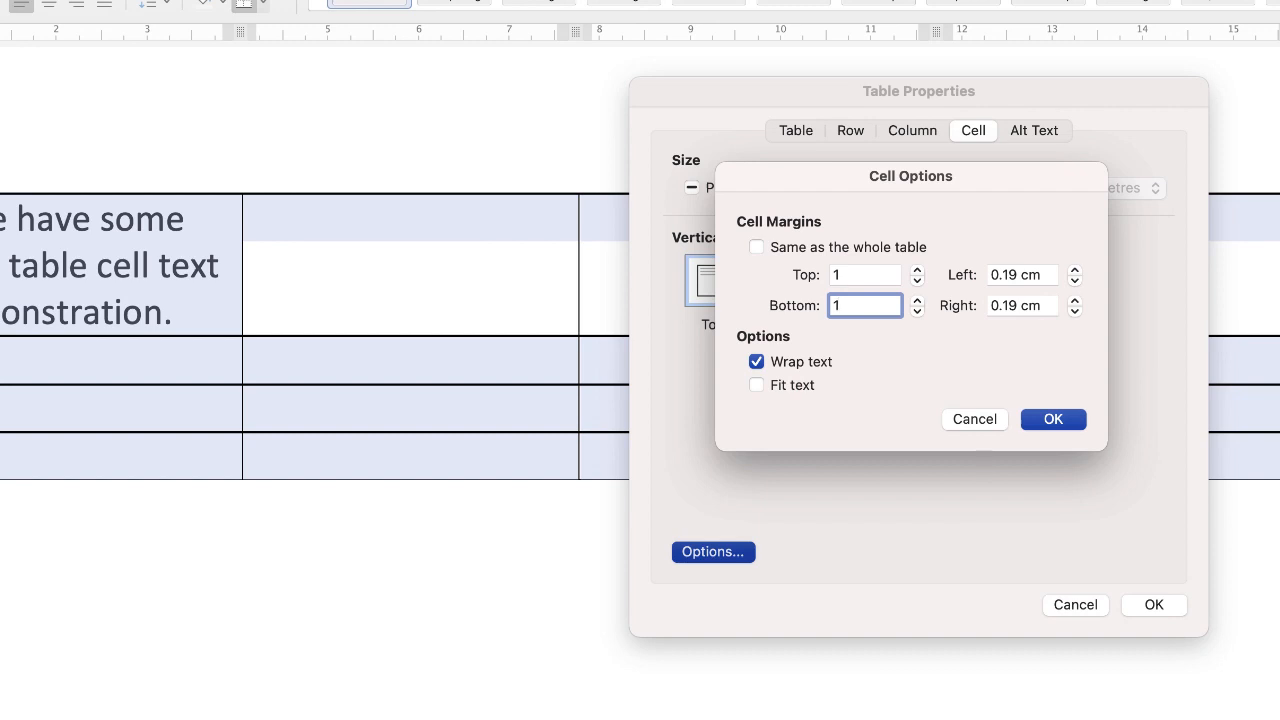
click(1022, 275)
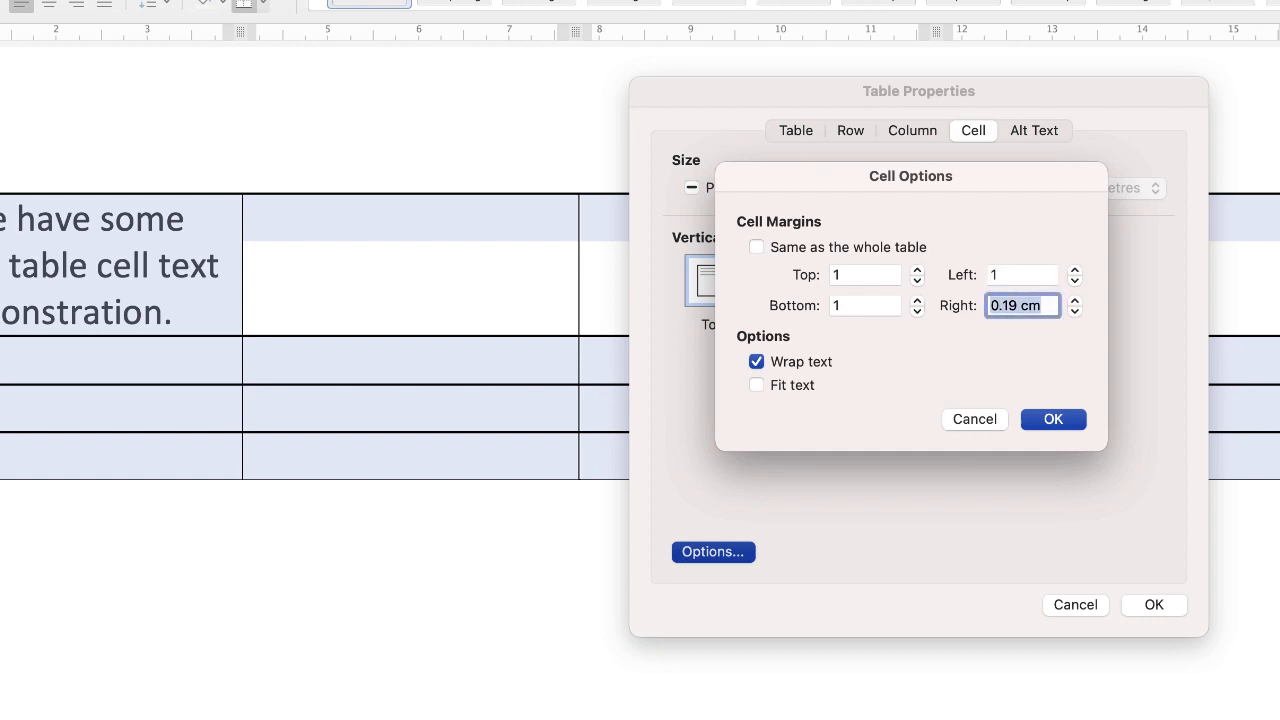
text(1)
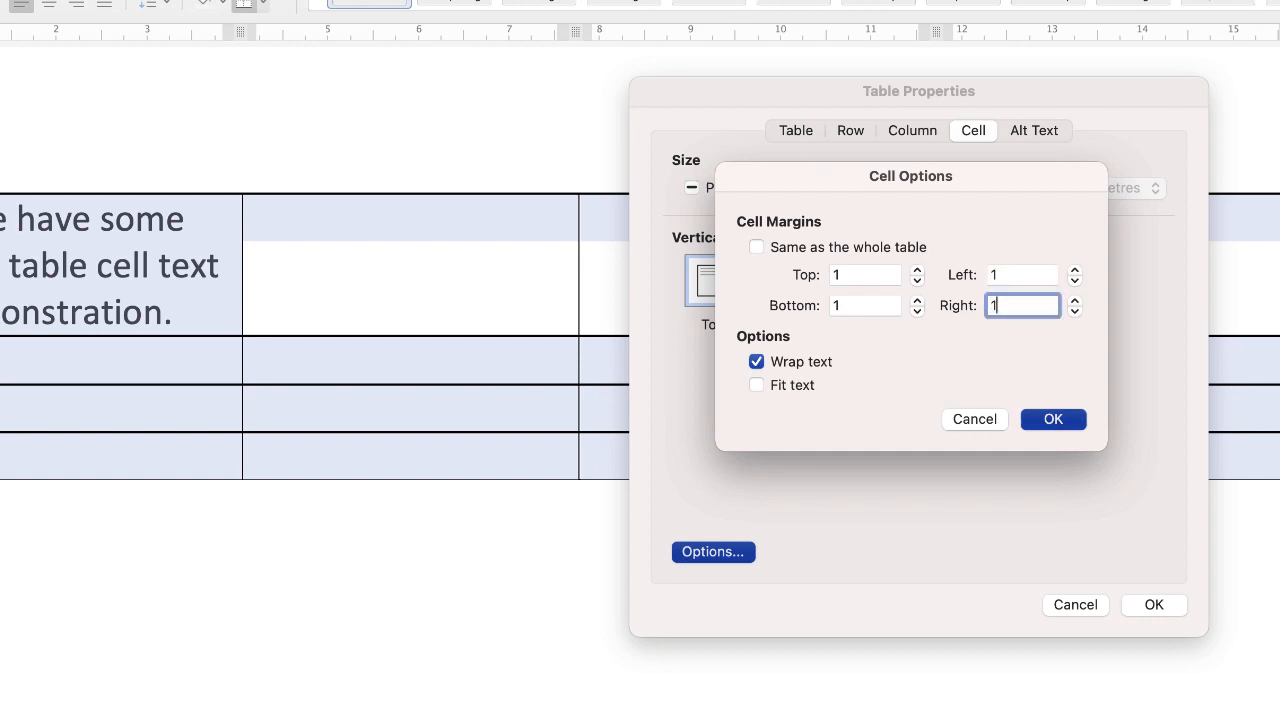
click(1053, 419)
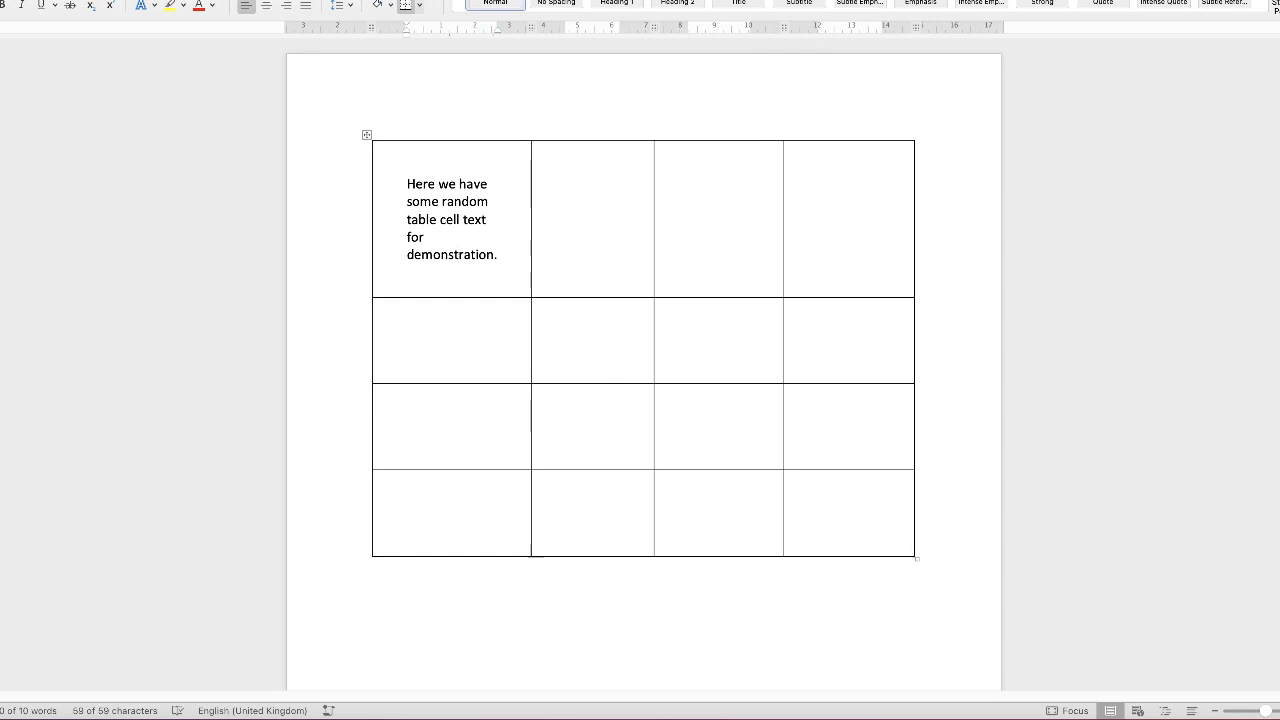
click(458, 254)
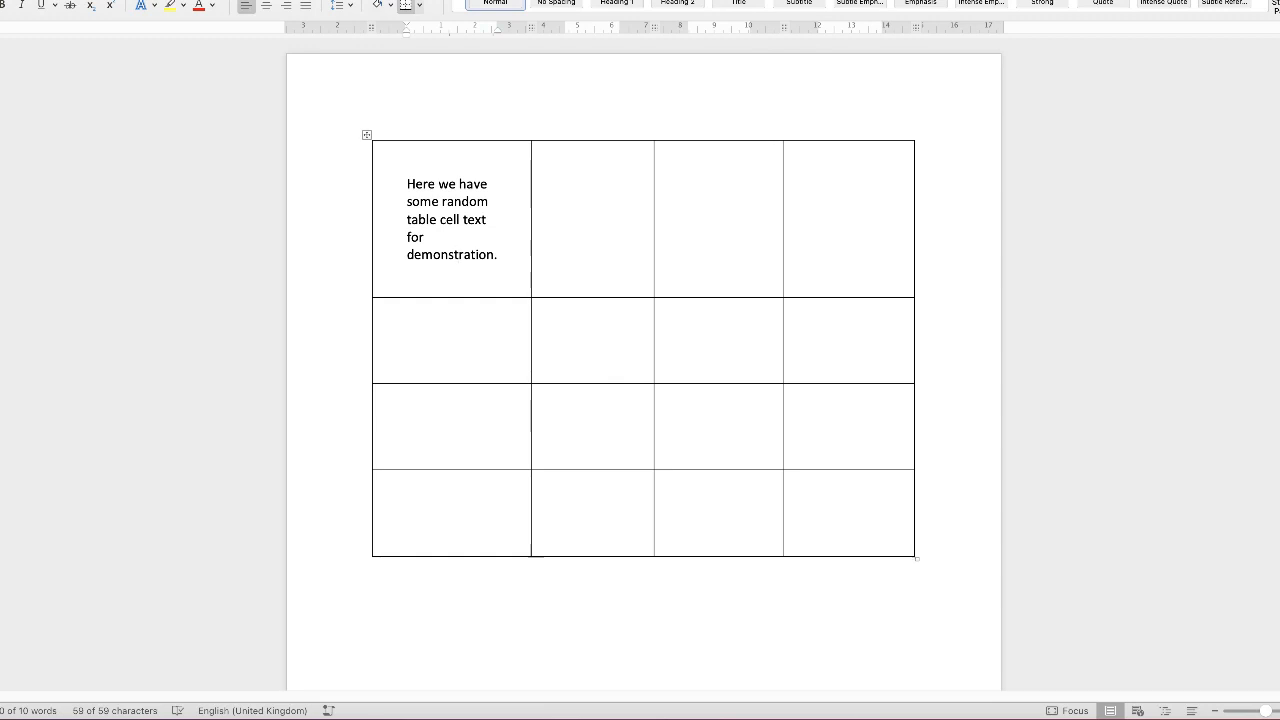
click(458, 254)
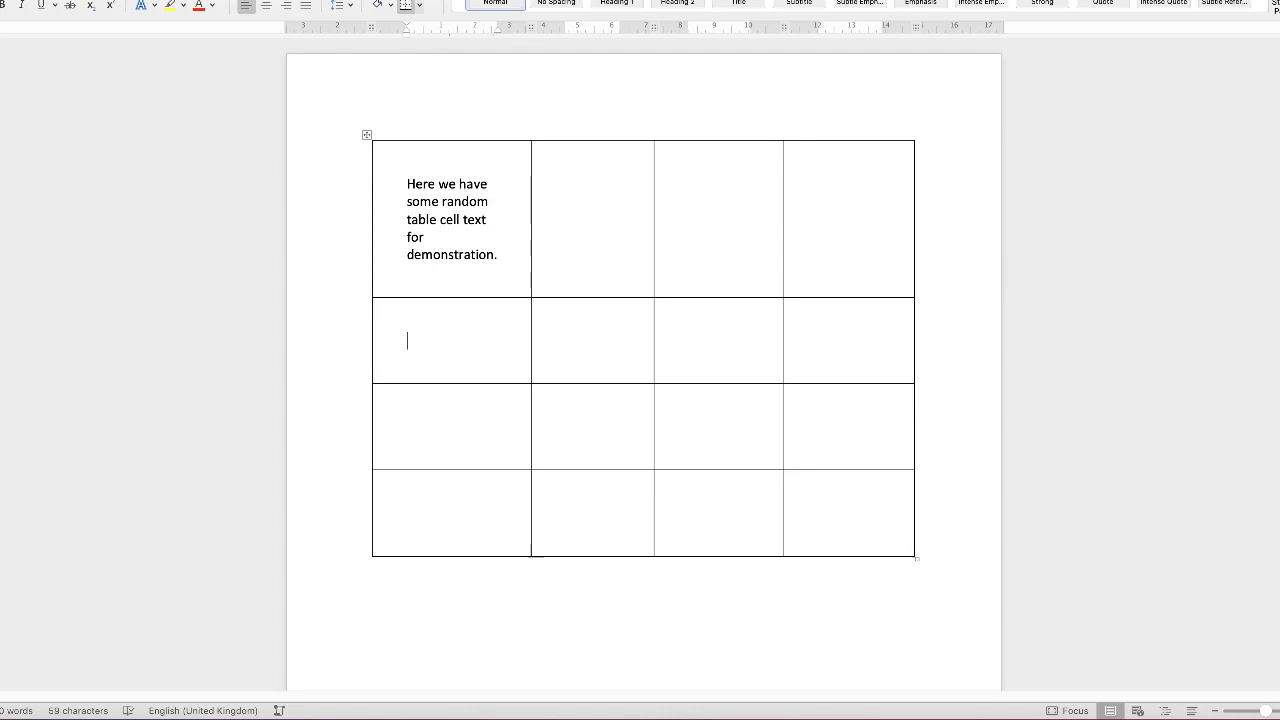
text(skldjf)
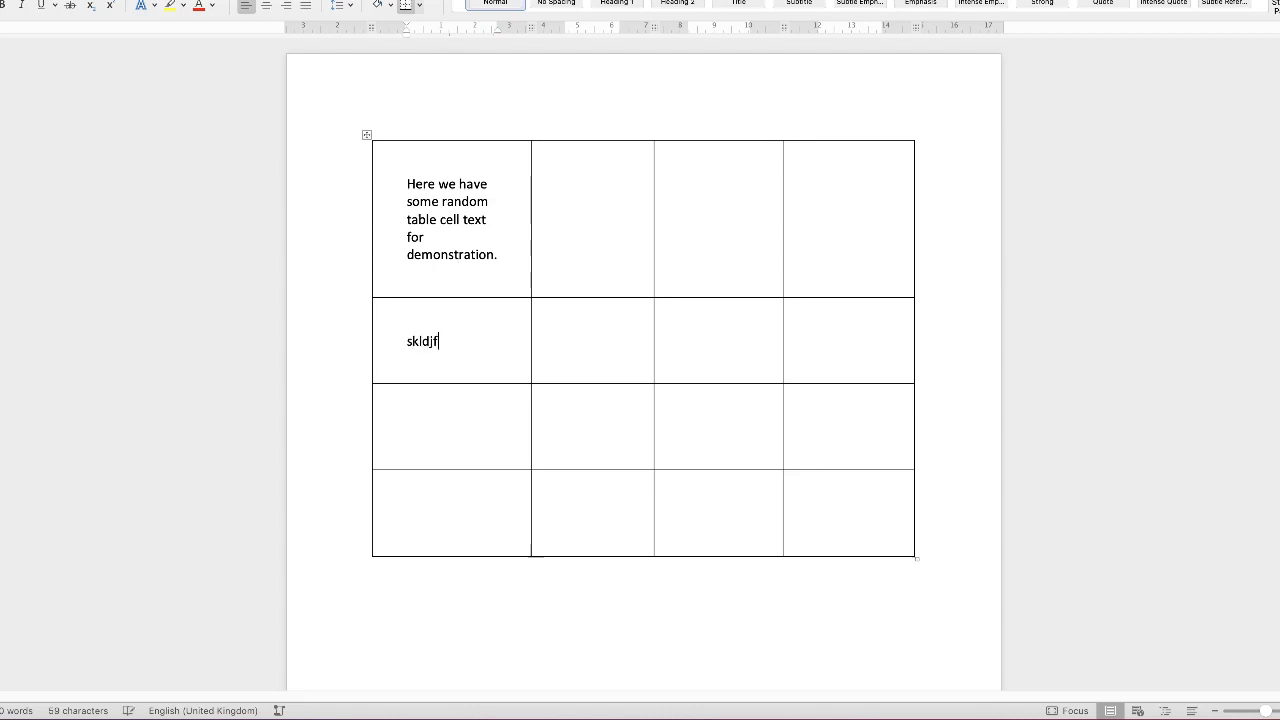
text(Skldjflksjdlfkjsldg sdfksjkdjg)
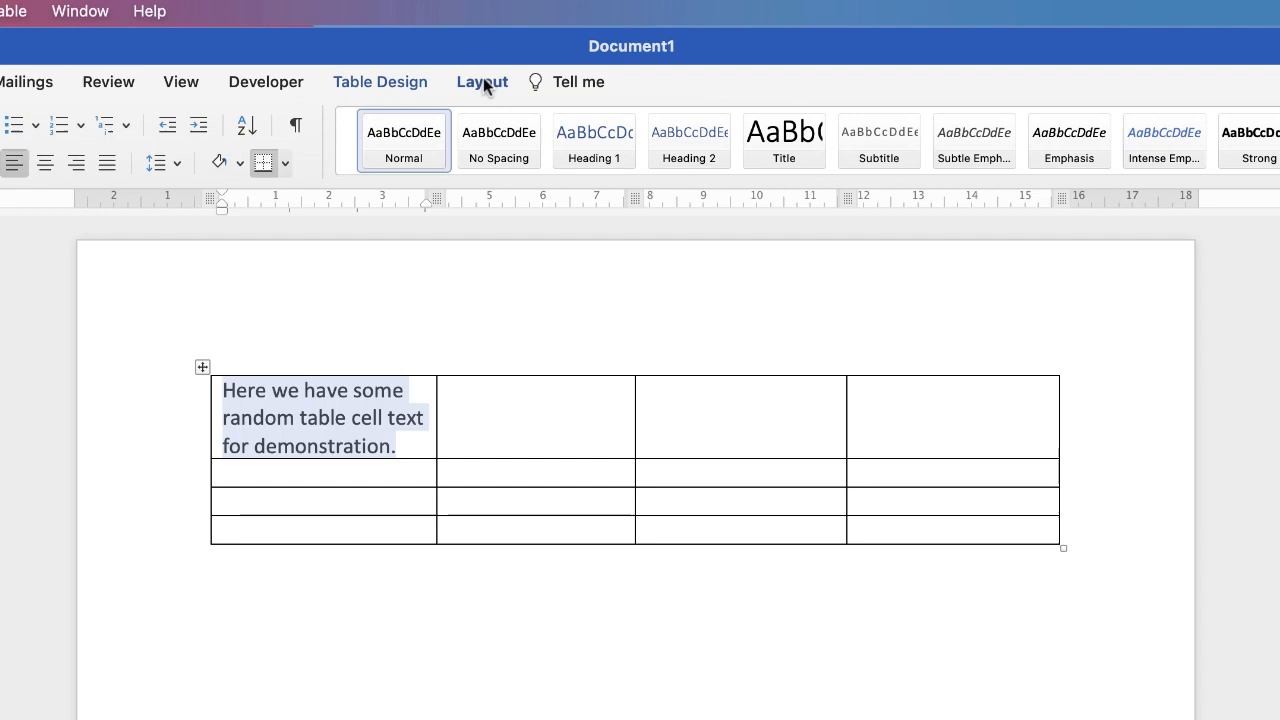
Apply Align Center from the table Layout tab to the first cell's sentence
click(482, 81)
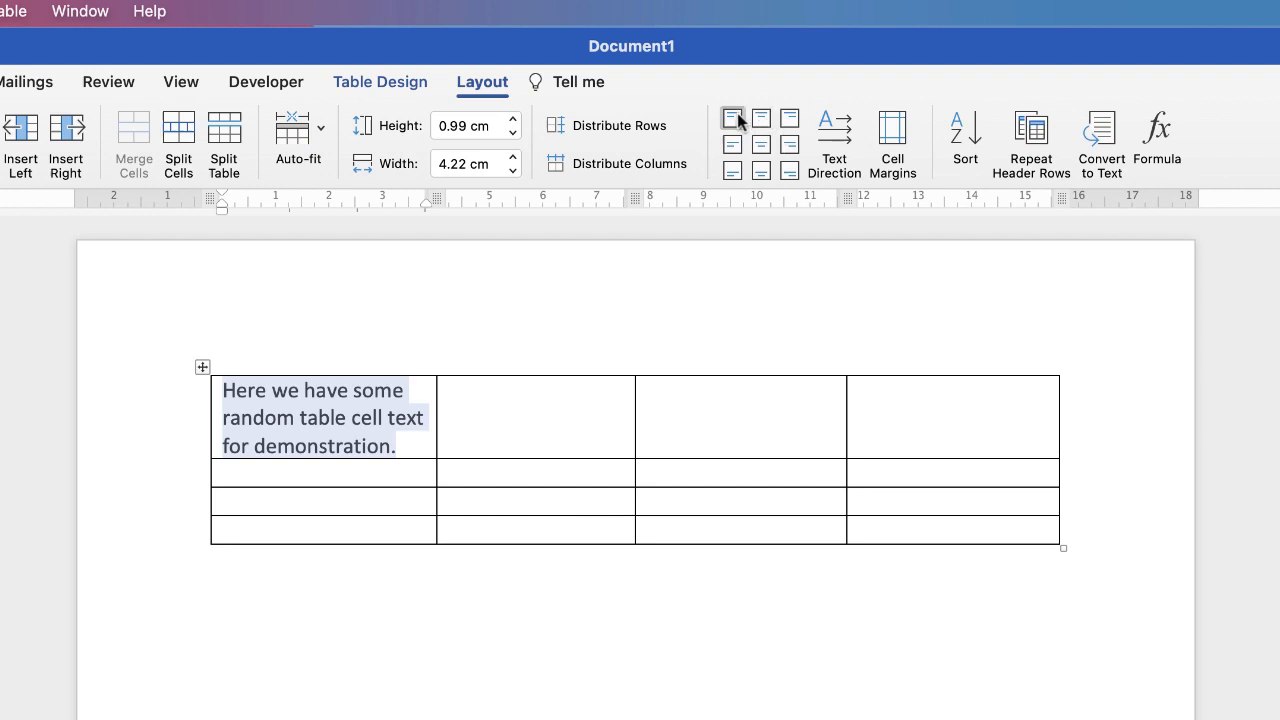
mouse_move(733, 117)
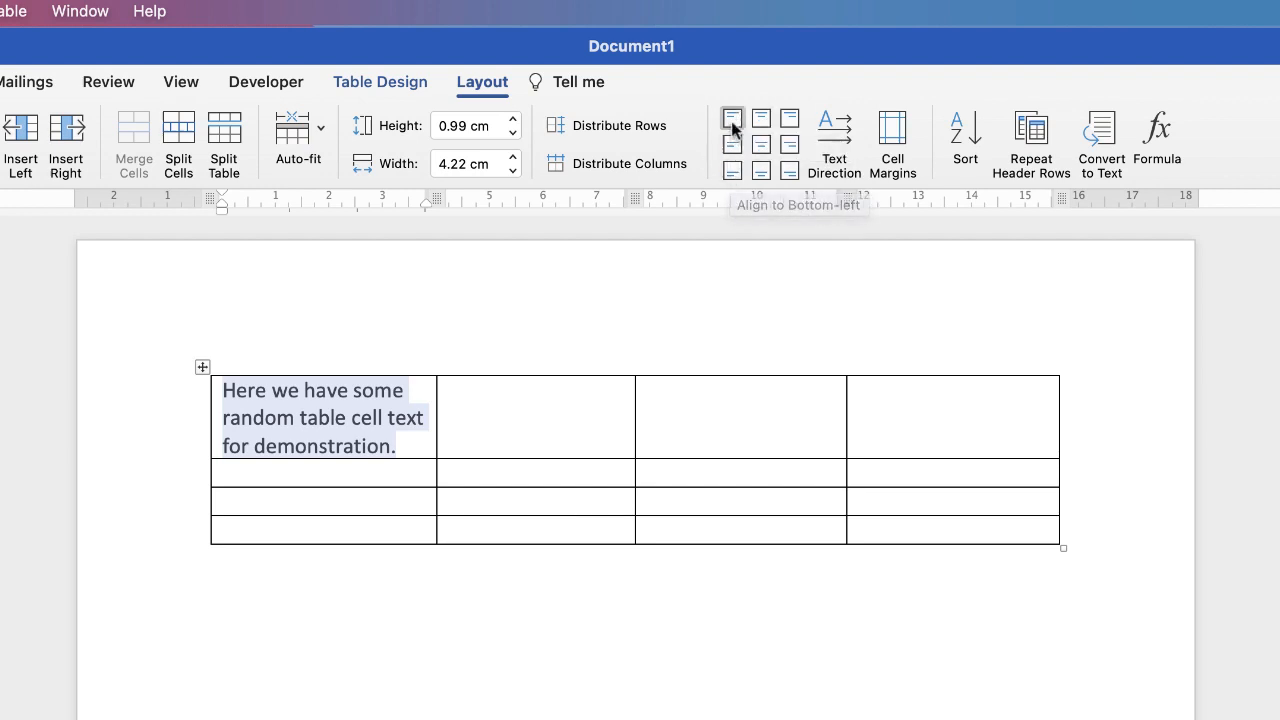
mouse_move(731, 117)
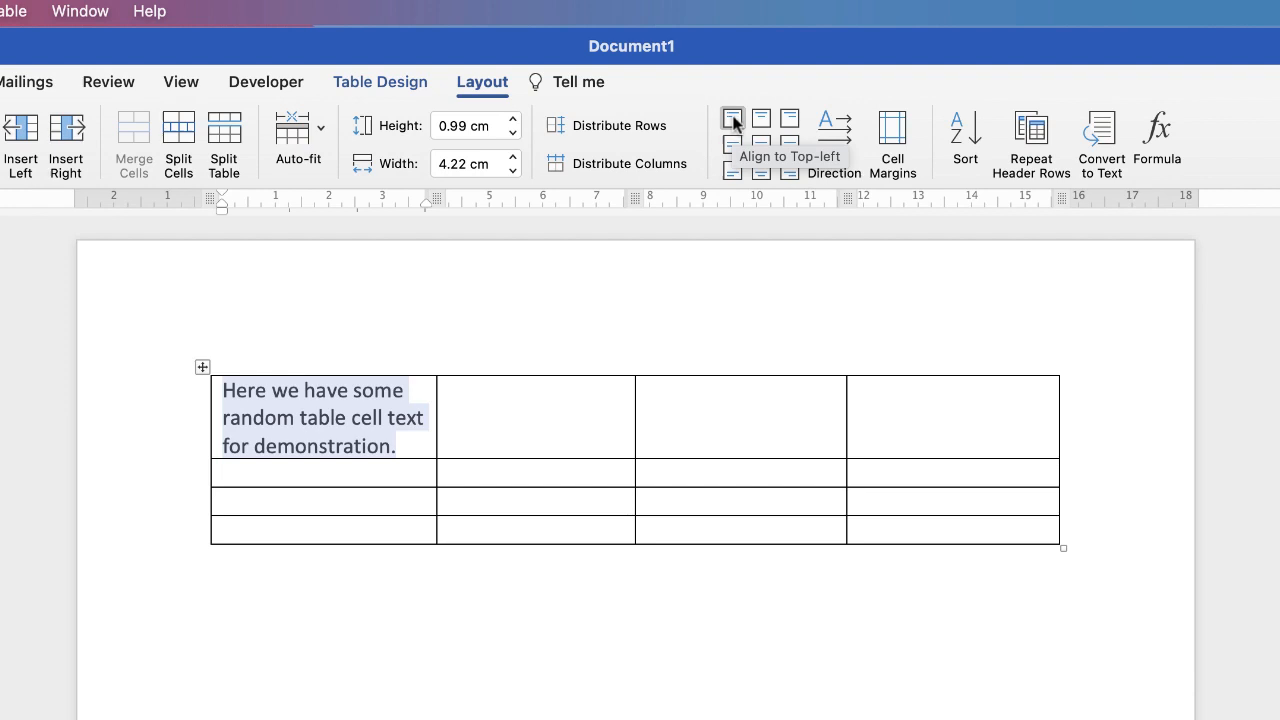
mouse_move(760, 145)
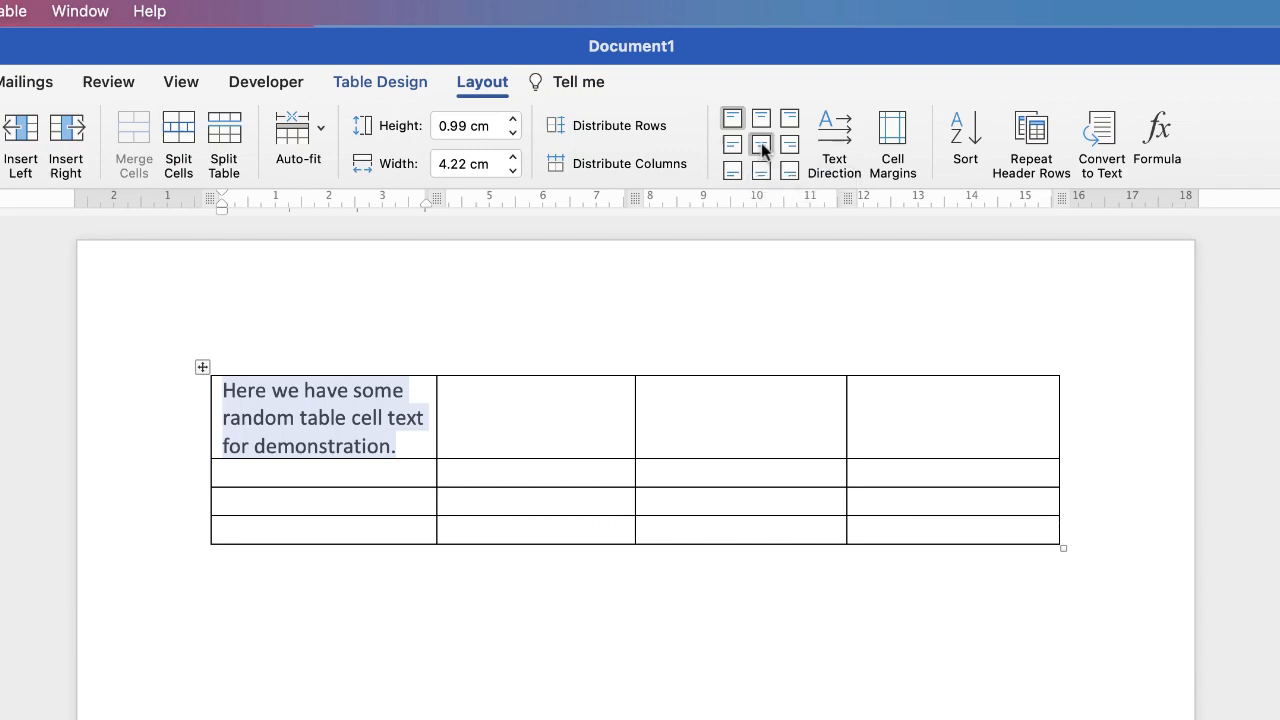
click(760, 144)
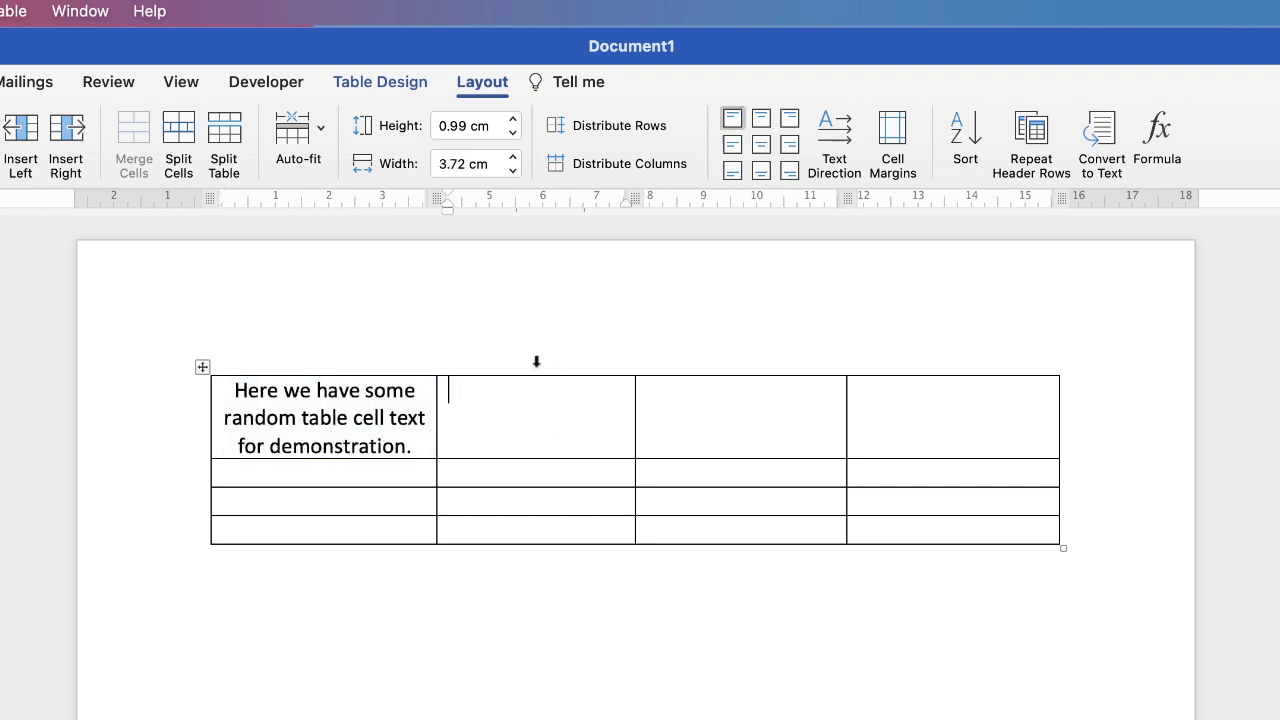
Type 'table' in the second cell and try bottom centre, bottom left, top left, middle right alignments
text(table)
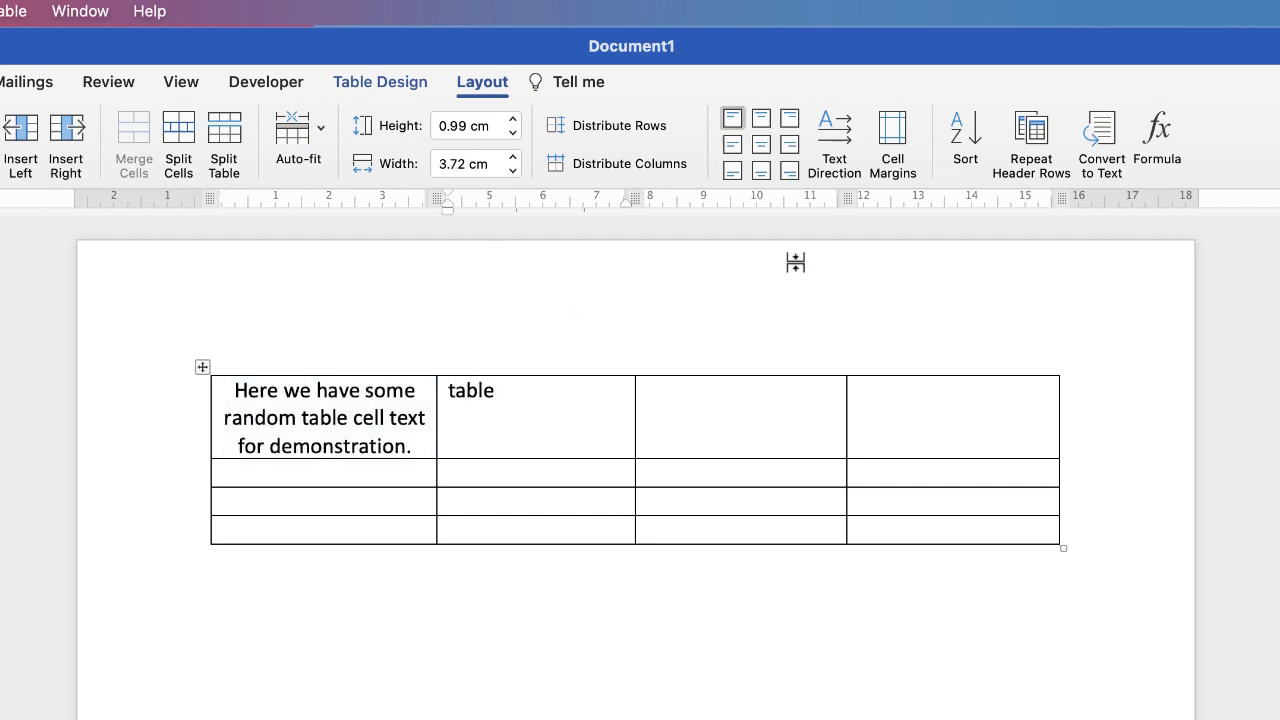
click(760, 145)
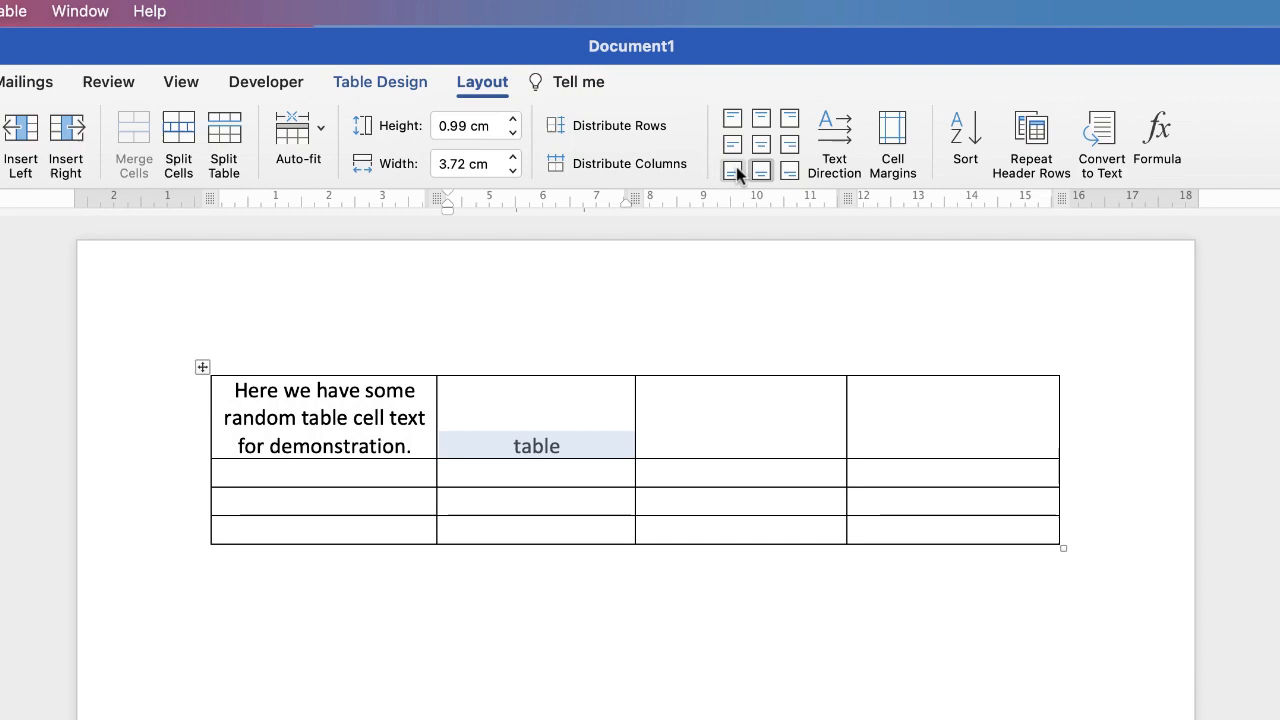
click(732, 144)
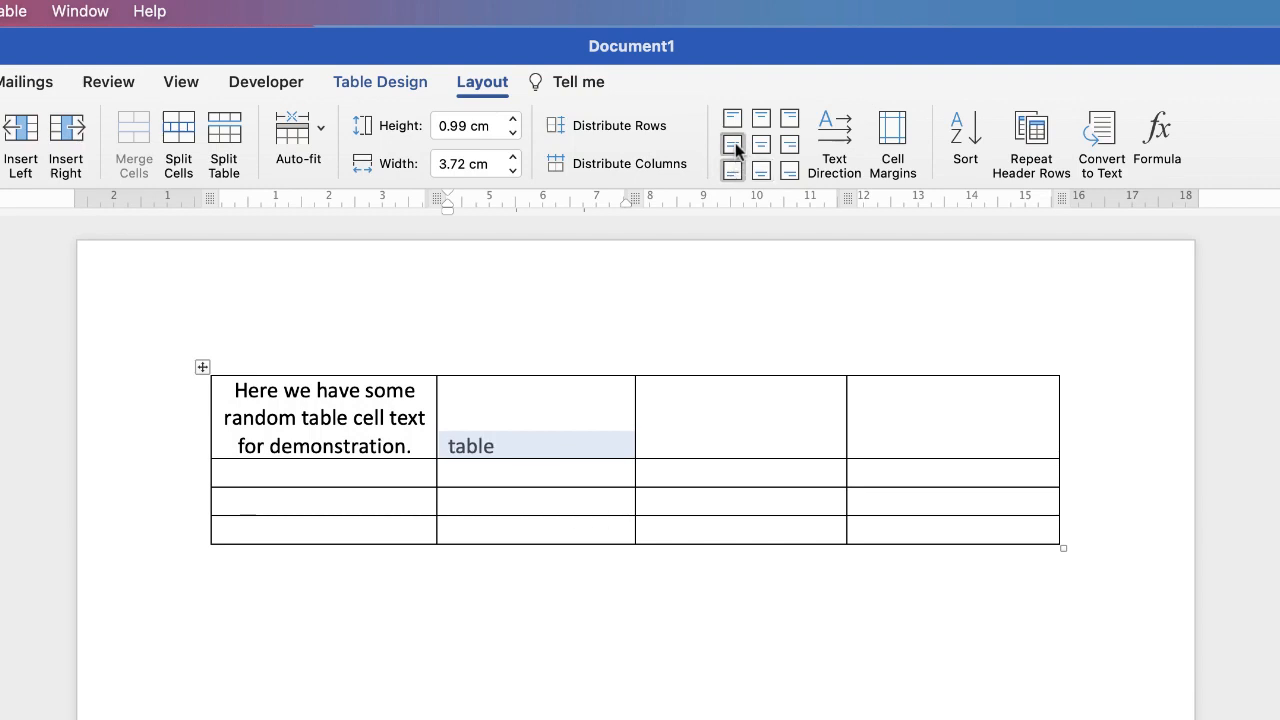
click(732, 117)
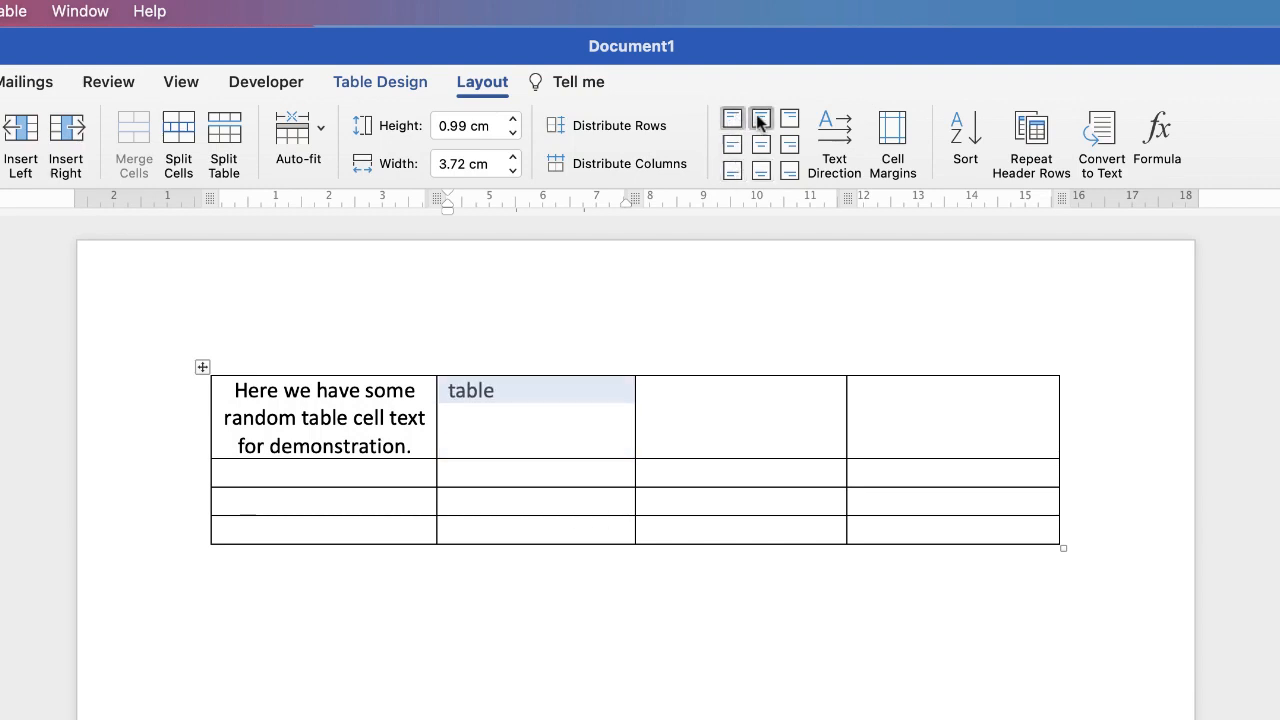
click(789, 144)
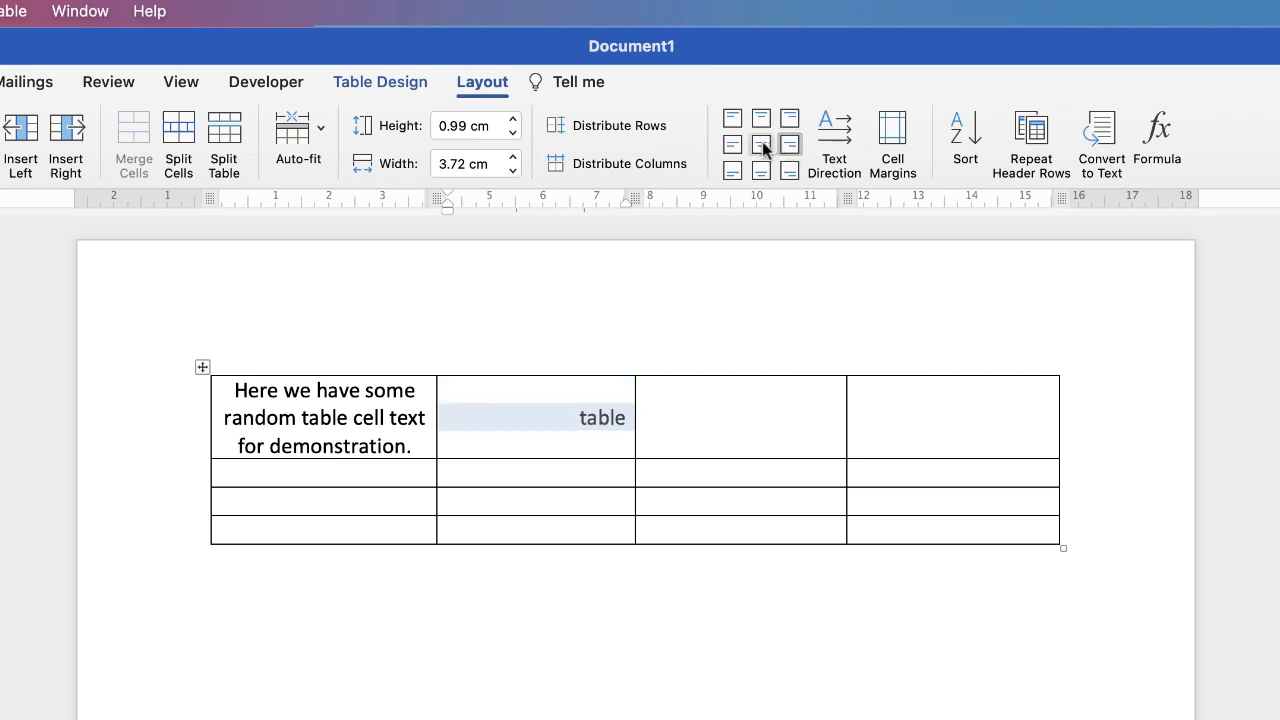
click(732, 144)
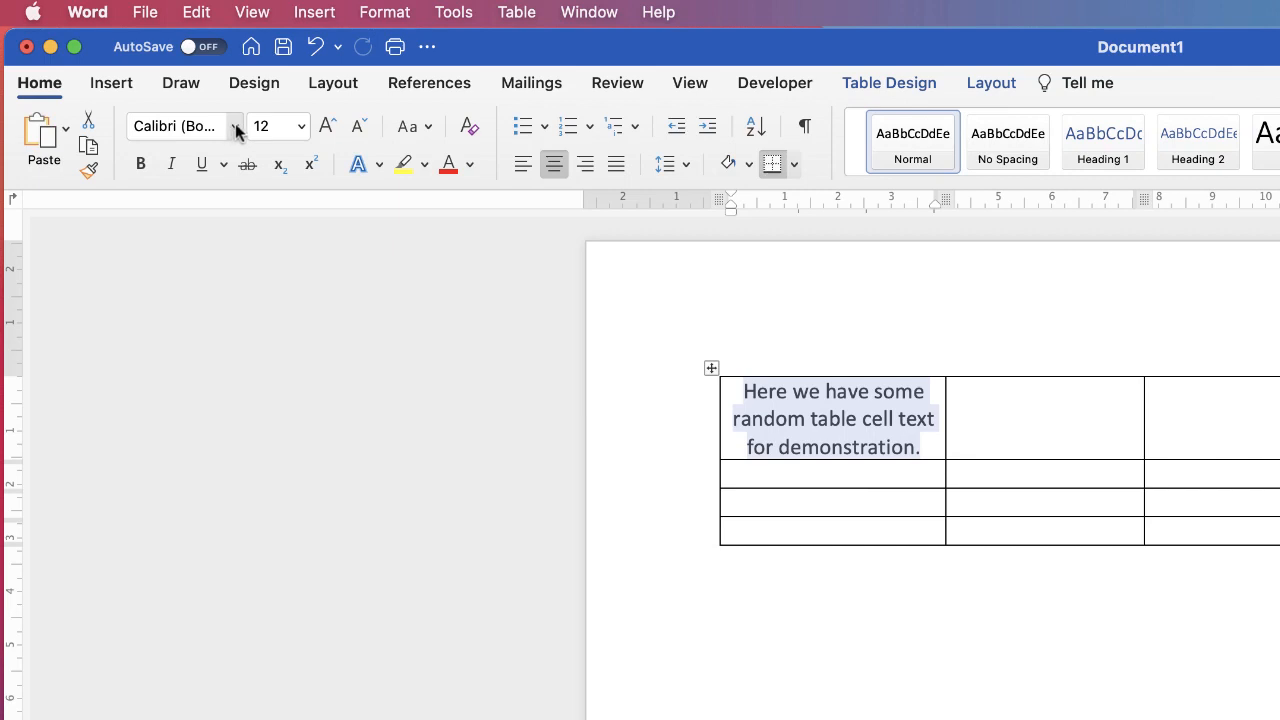
Apply Amatic SC font, red font colour and bold to the demonstration sentence
click(237, 126)
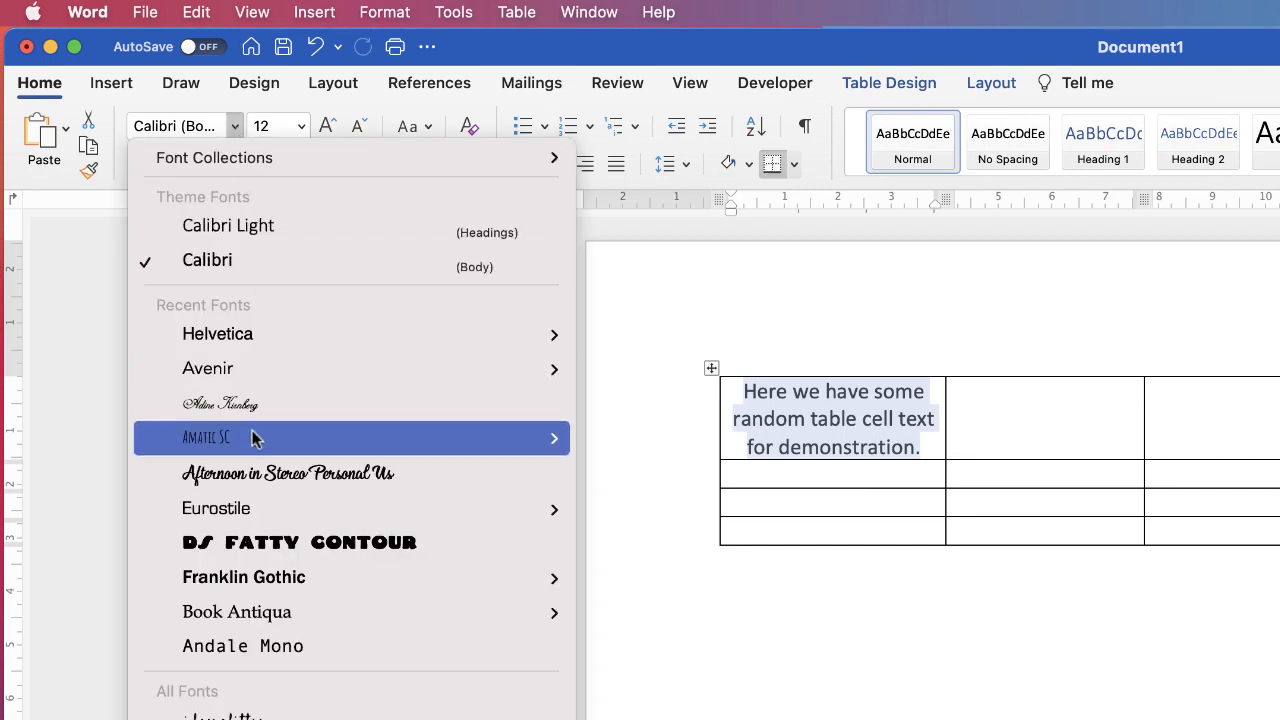
click(205, 438)
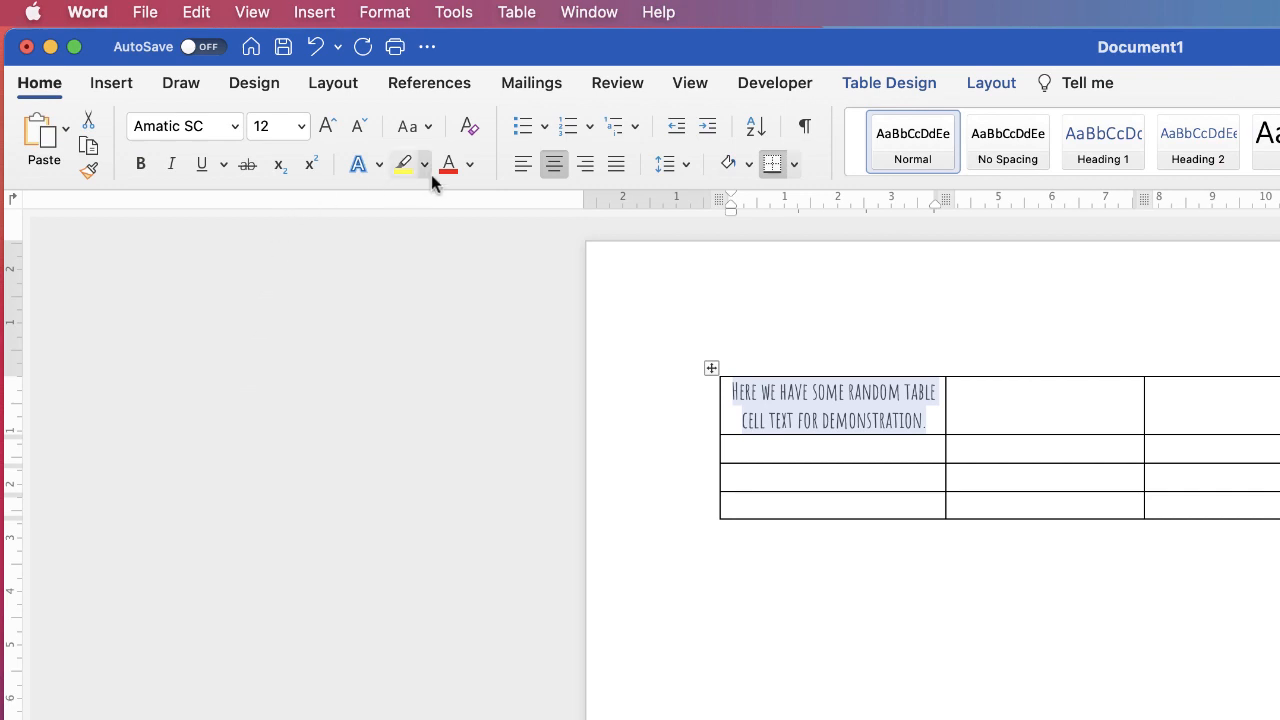
click(469, 164)
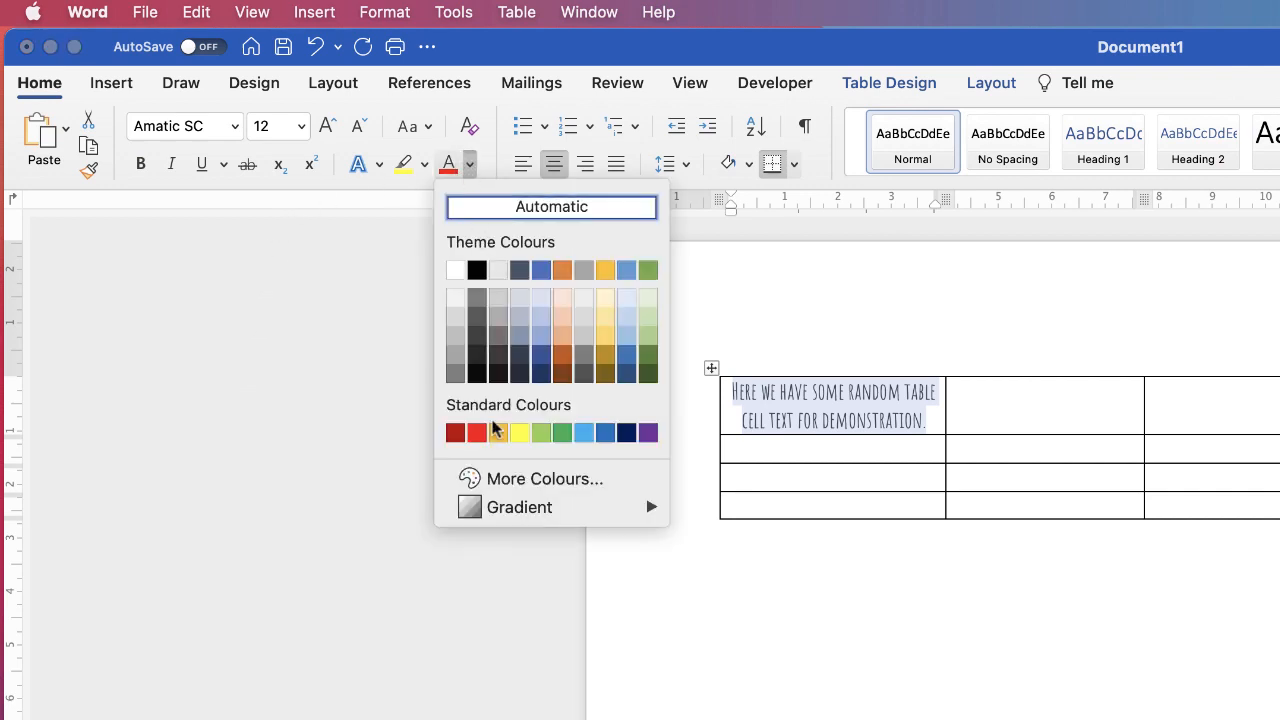
click(454, 432)
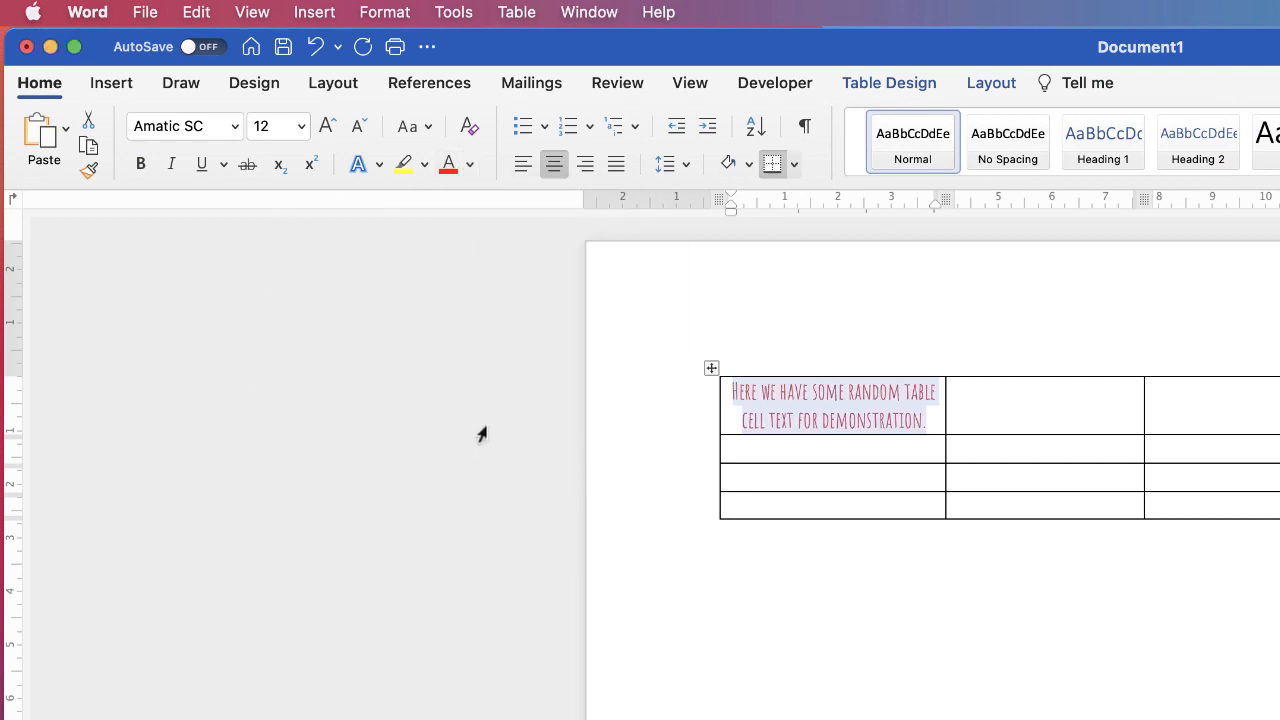
click(140, 164)
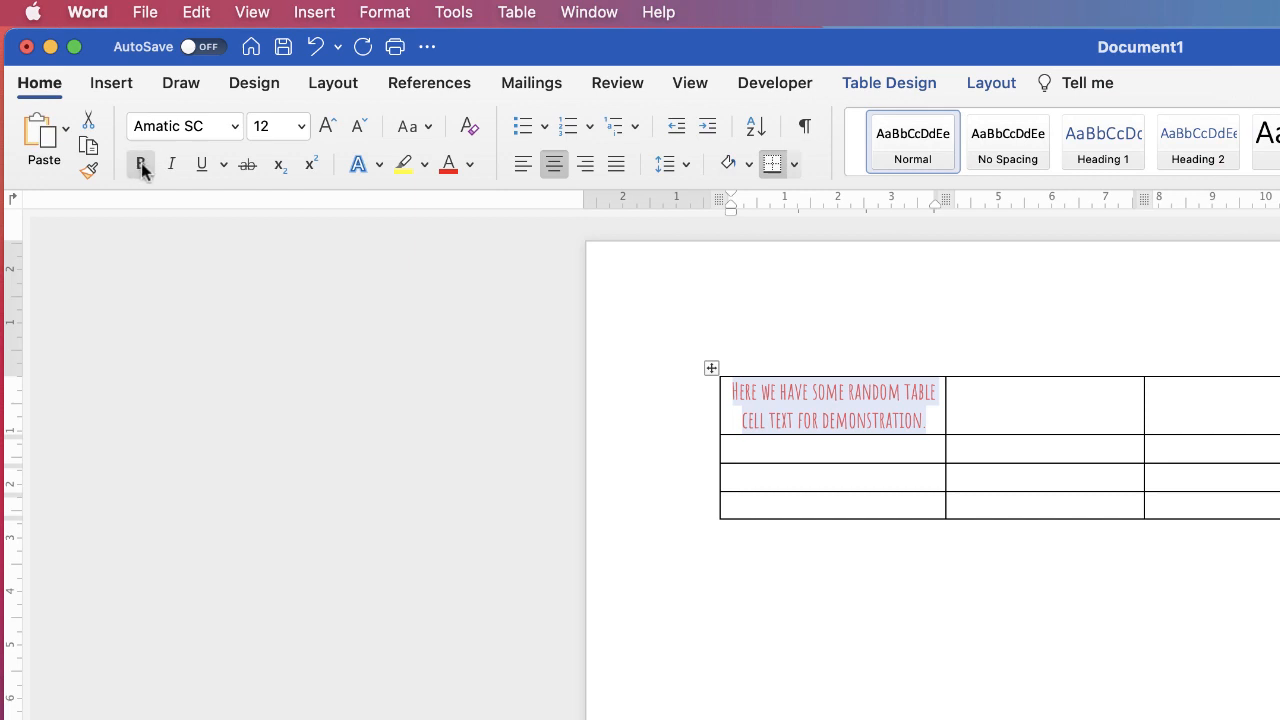
click(140, 164)
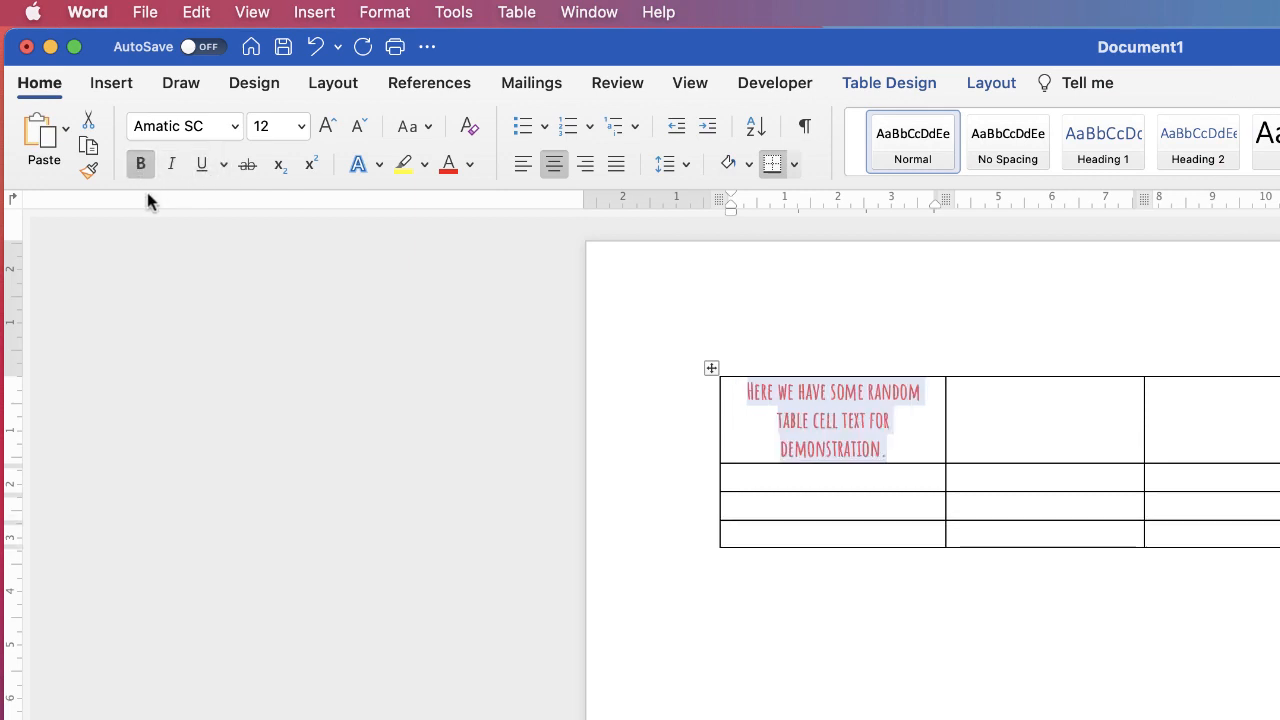